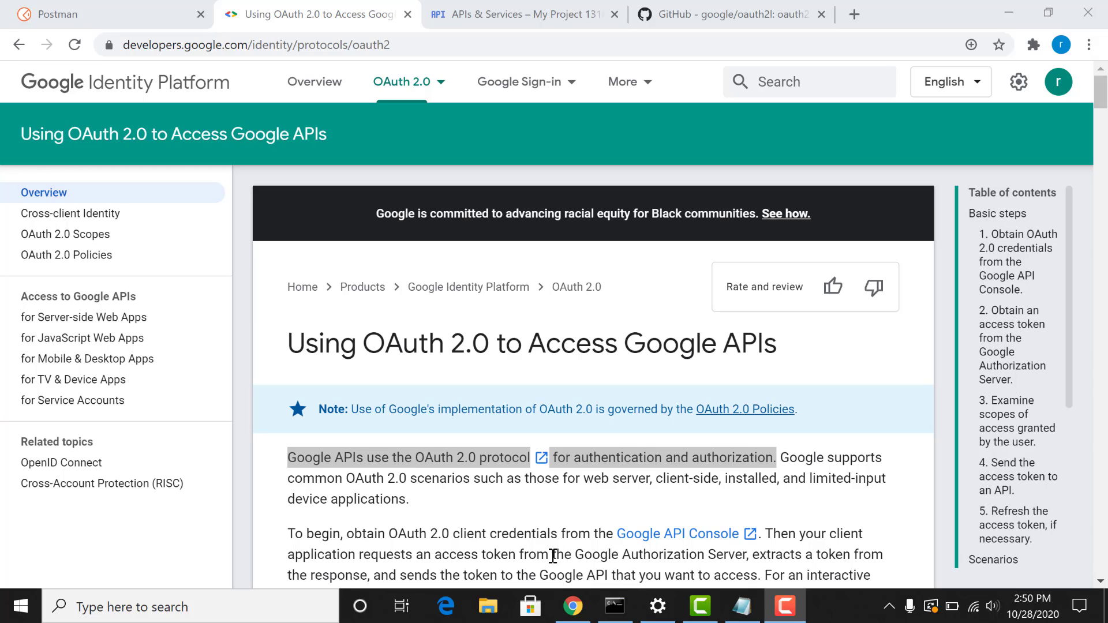
mouse_move(629, 602)
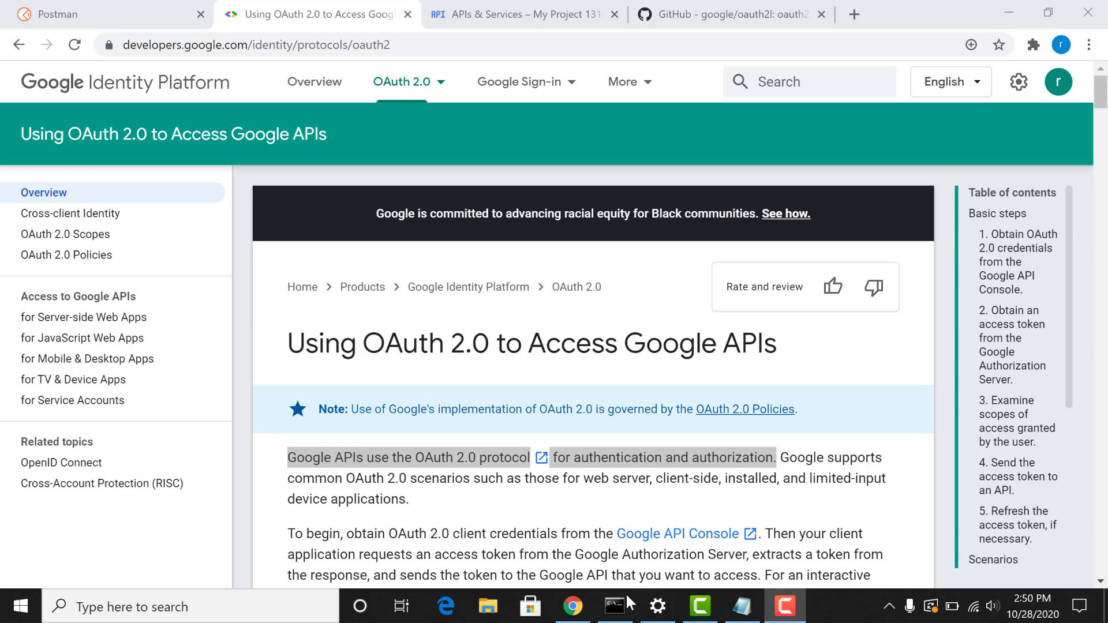
Bring up Notepad to write the OAuth client, Postman token and folders plan.
left_click(740, 607)
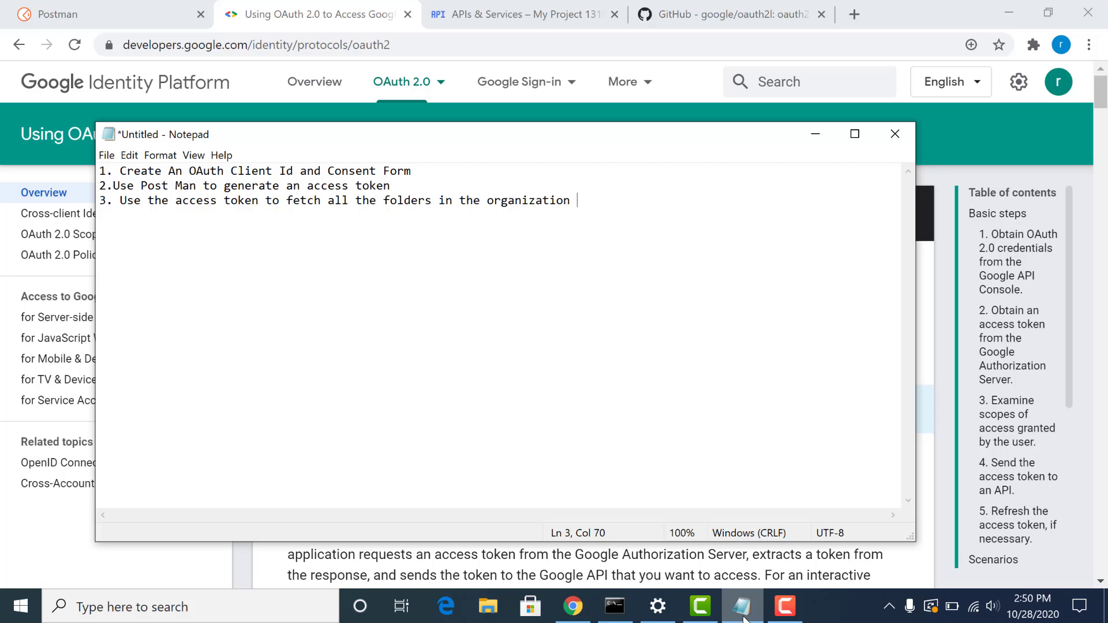
mouse_move(815, 133)
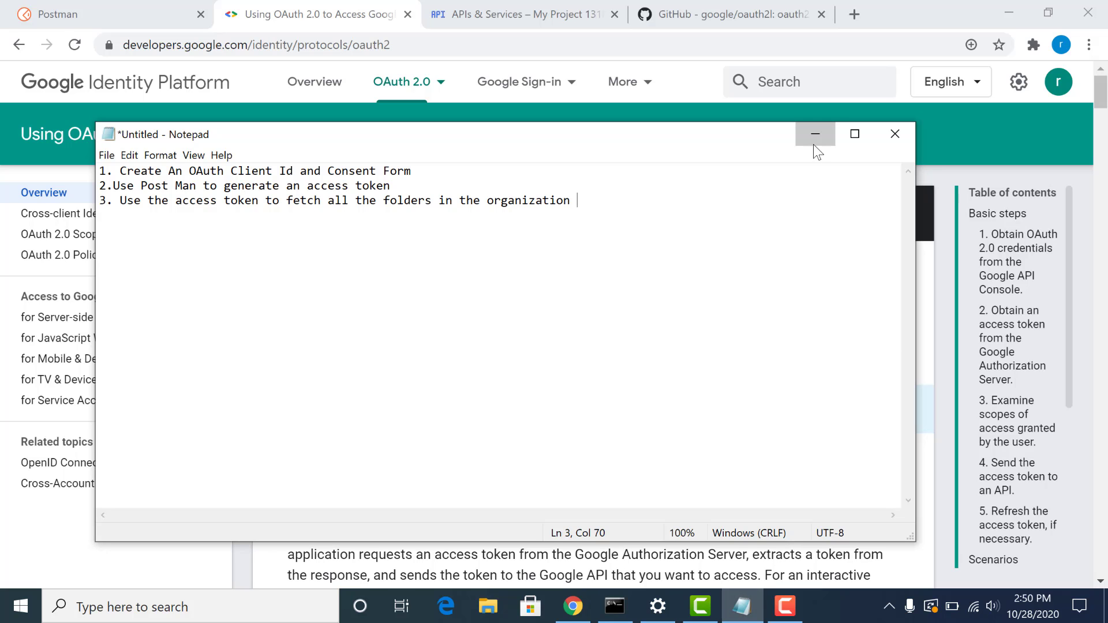
Leave Notepad and navigate to APIs & Services > Credentials for My Project 13184.
left_click(520, 14)
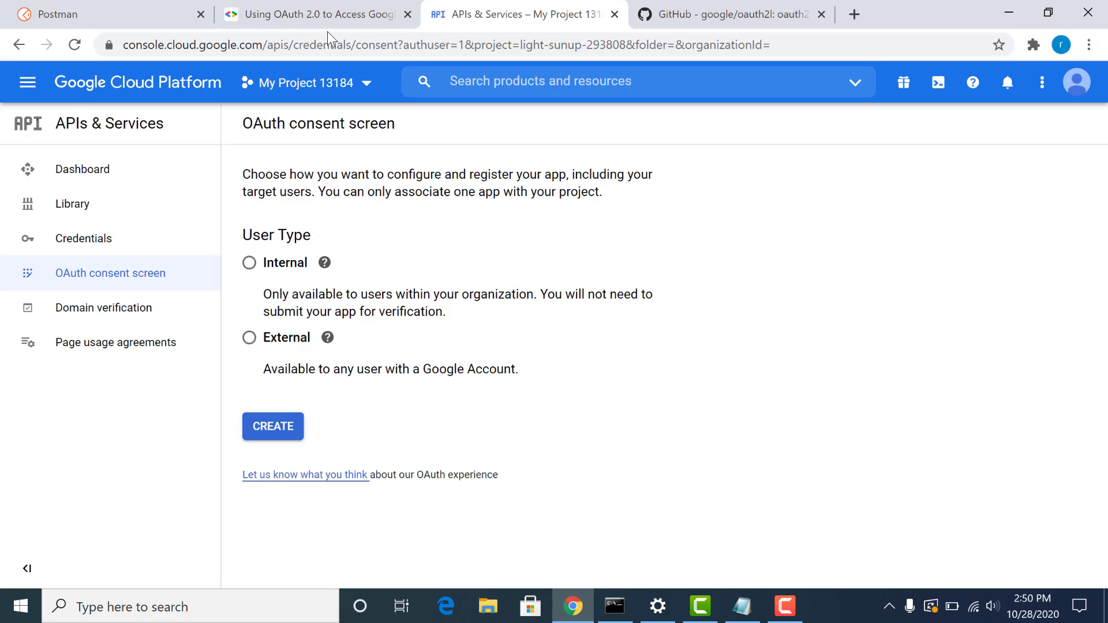
mouse_move(27, 82)
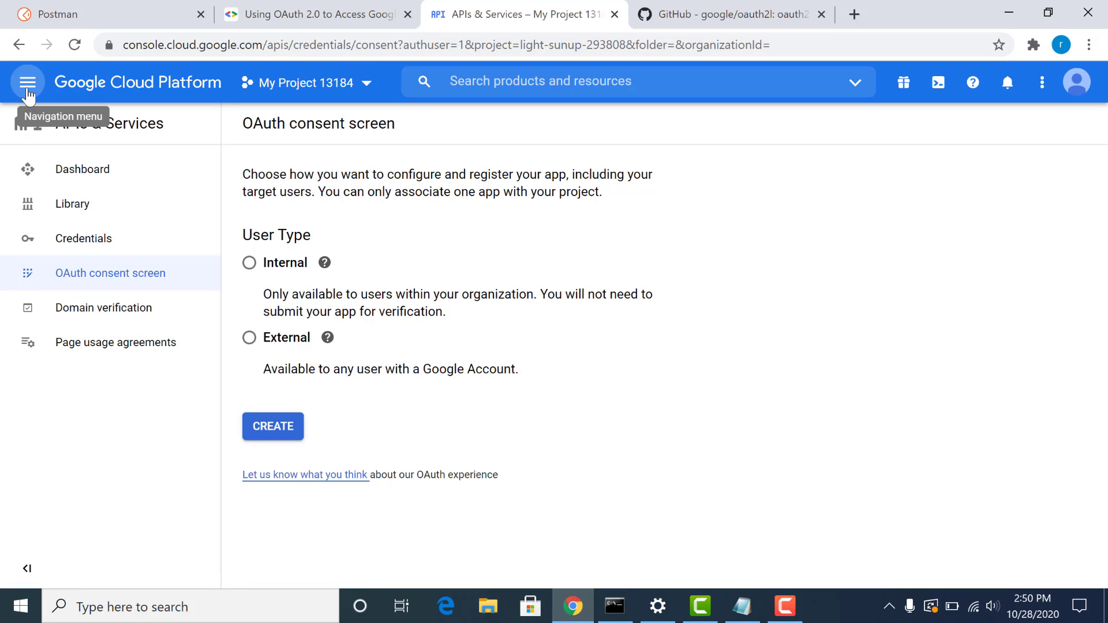
left_click(27, 81)
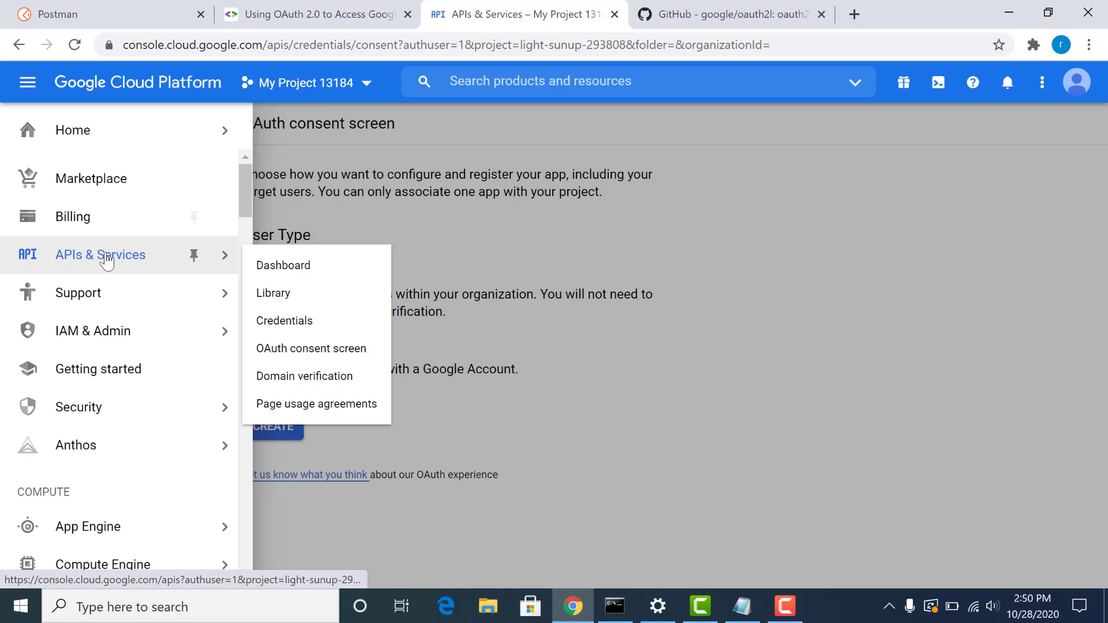
left_click(282, 265)
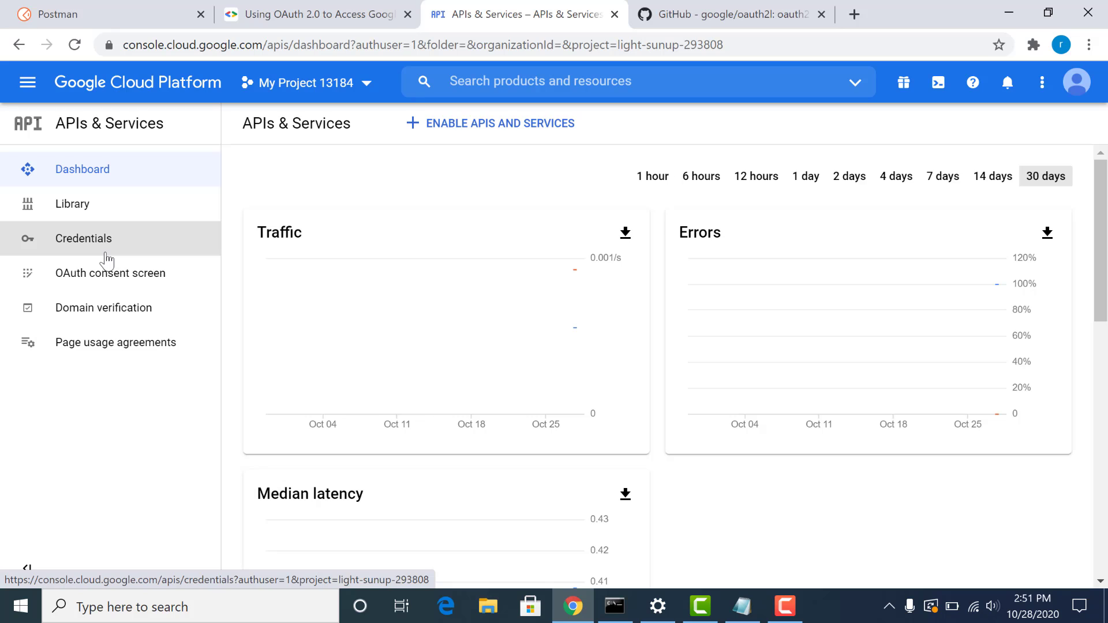
left_click(83, 239)
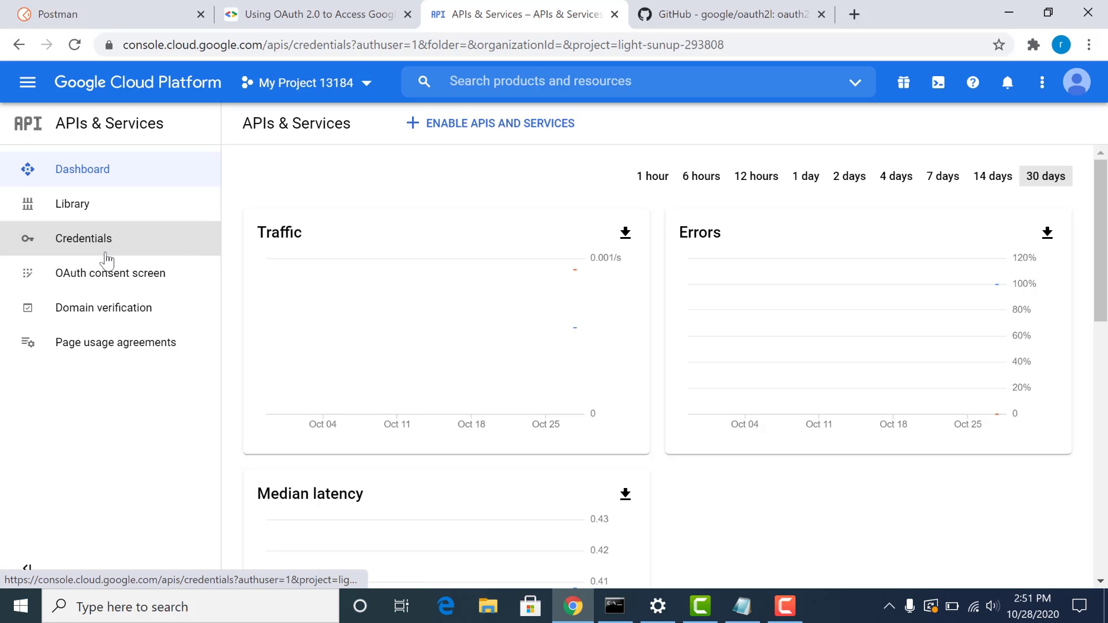
left_click(83, 238)
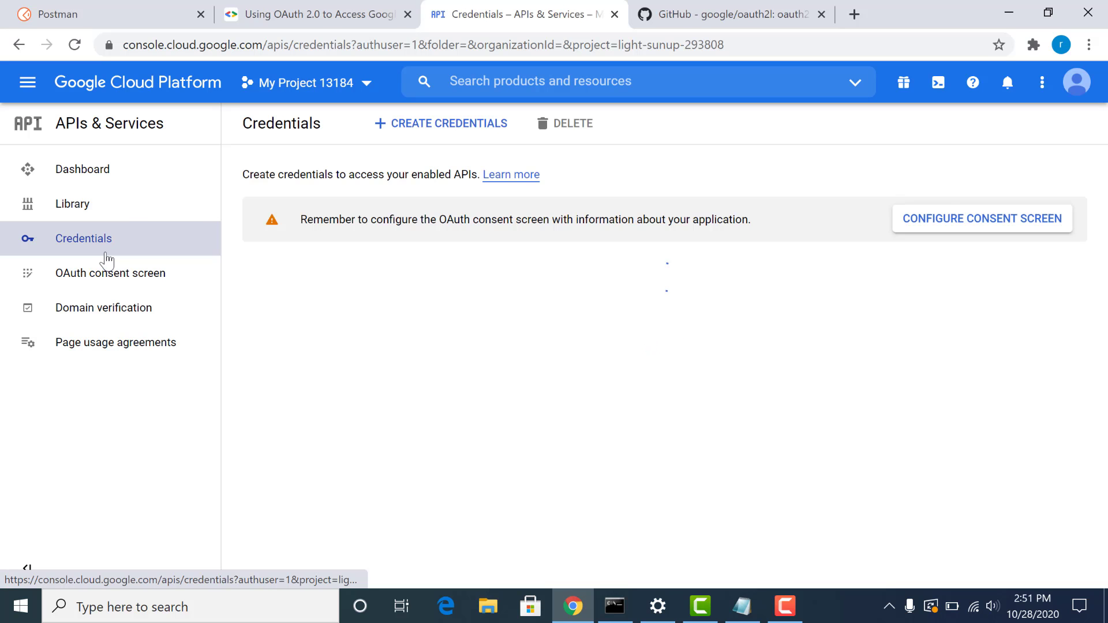
Choose Create Credentials > OAuth client ID, which warns a consent screen is required.
left_click(441, 123)
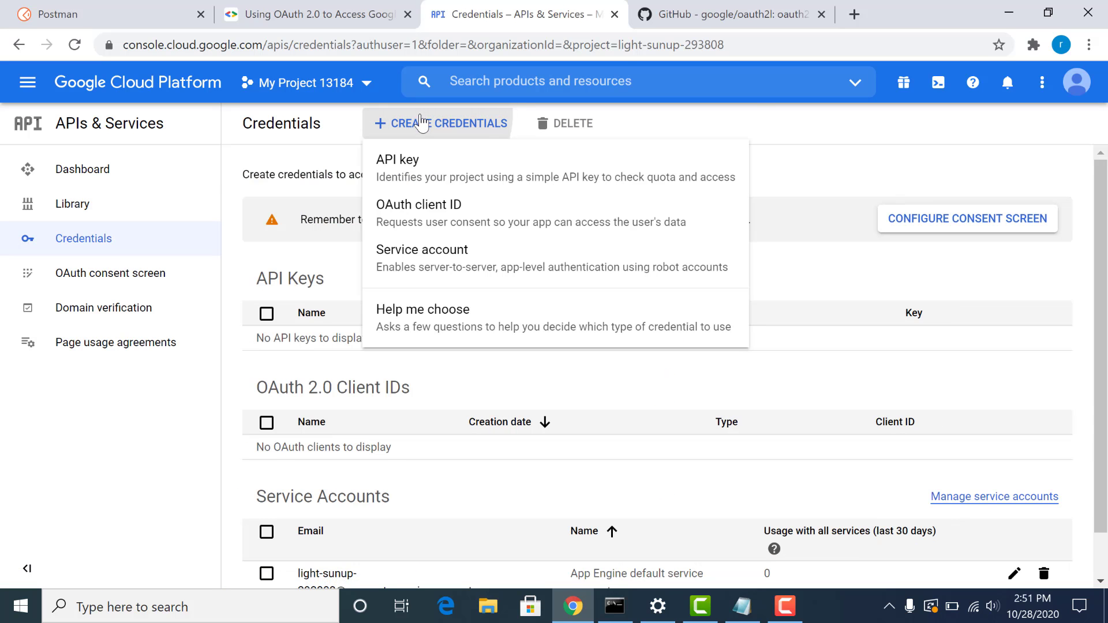
mouse_move(421, 224)
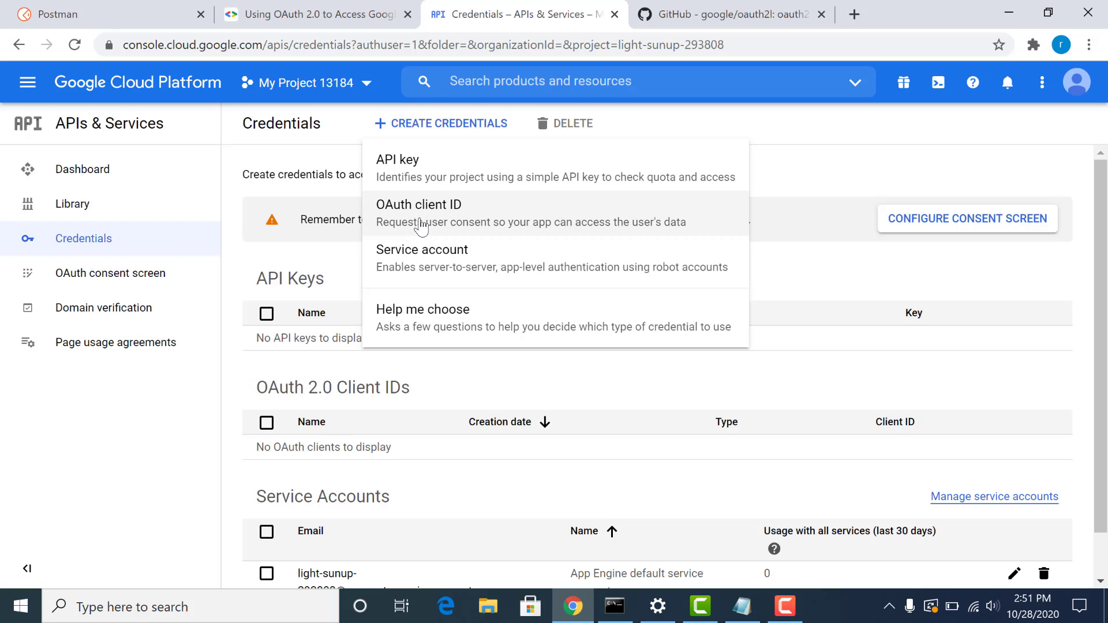
left_click(419, 211)
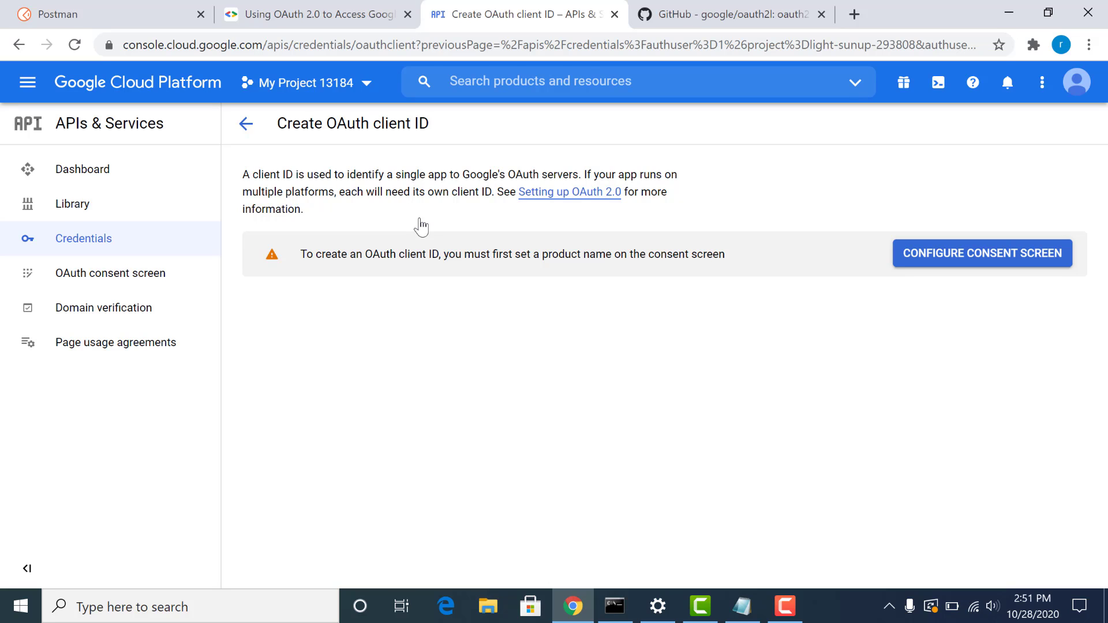
mouse_move(966, 279)
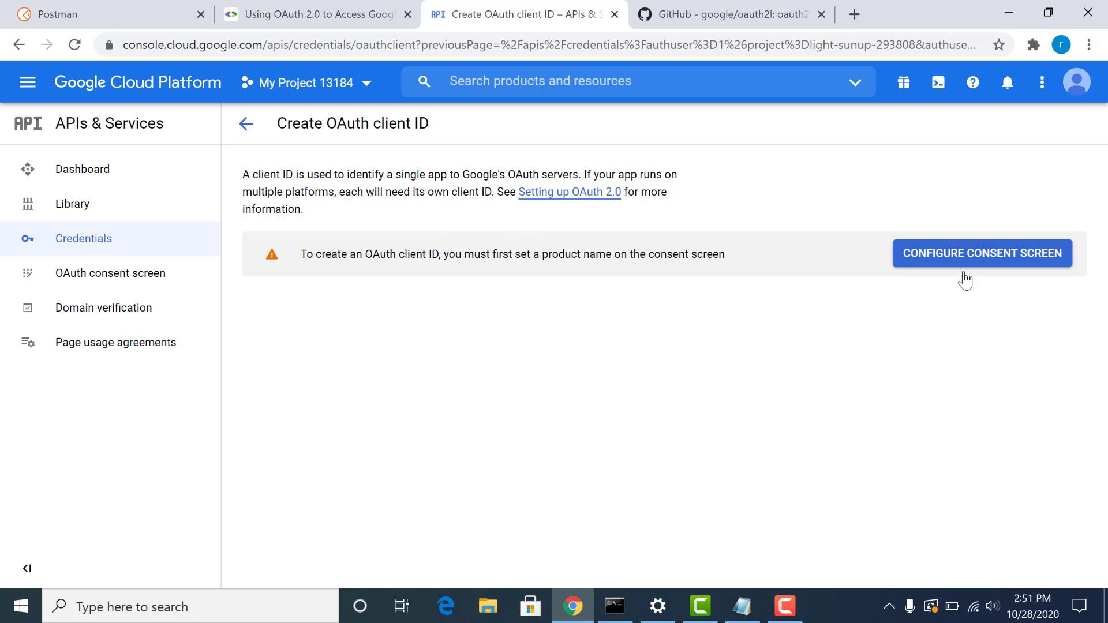
Go to Configure Consent Screen to reach the Internal/External user type choice.
left_click(982, 253)
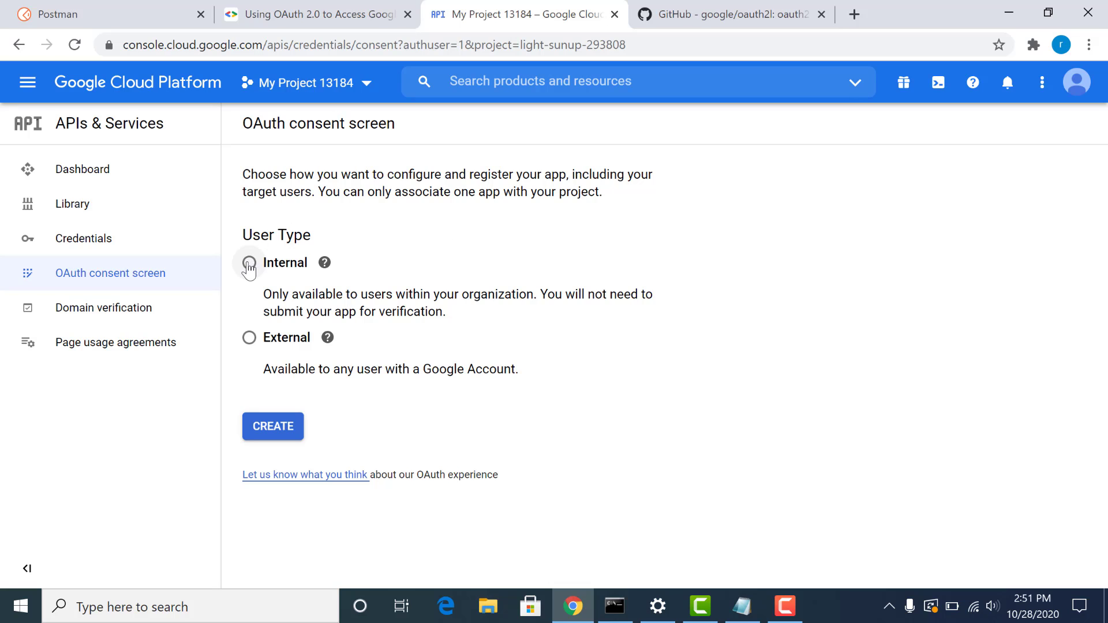
mouse_move(249, 281)
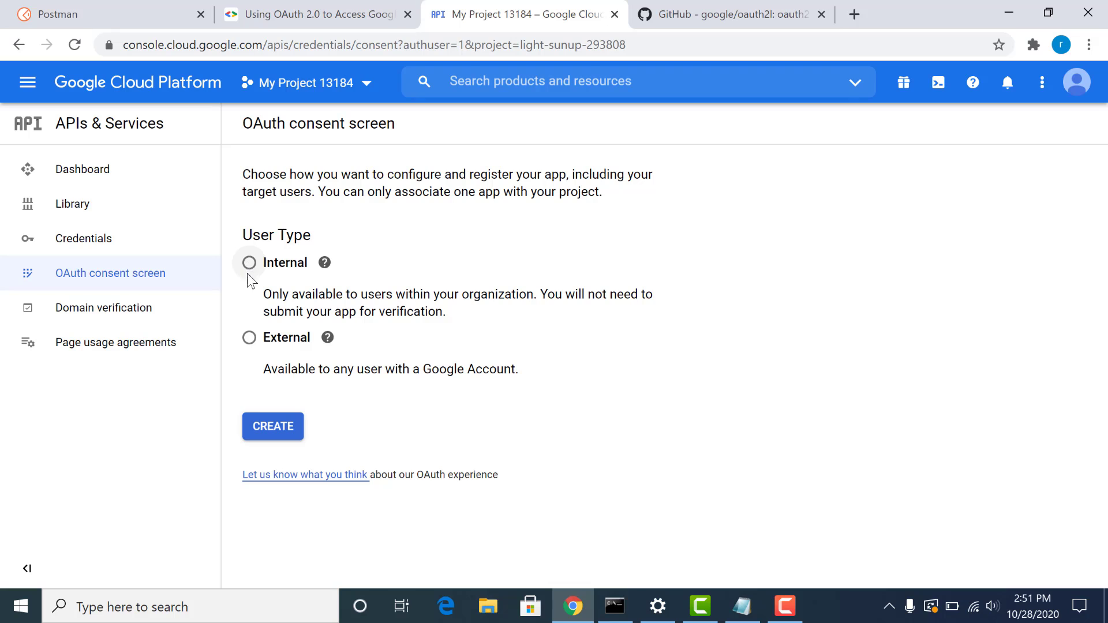
mouse_move(319, 289)
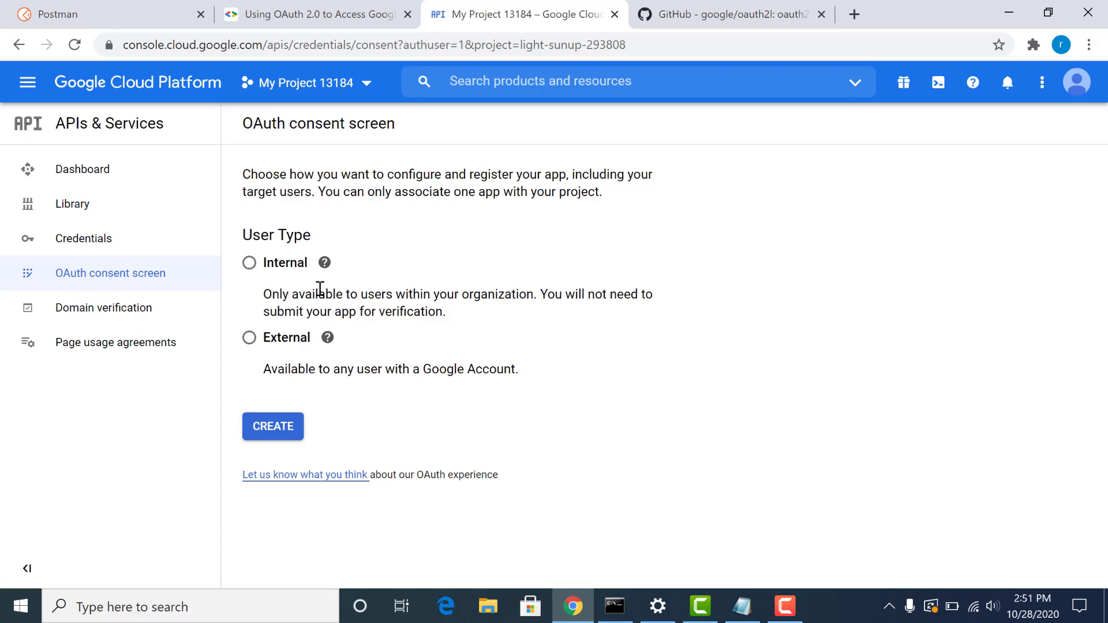
mouse_move(249, 262)
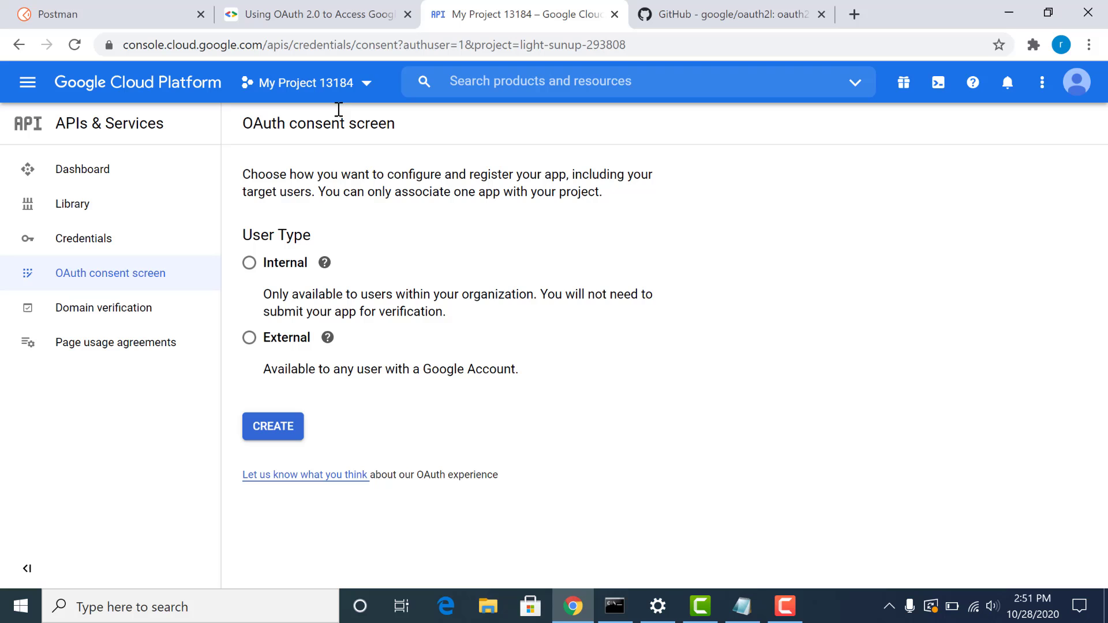
left_click(304, 83)
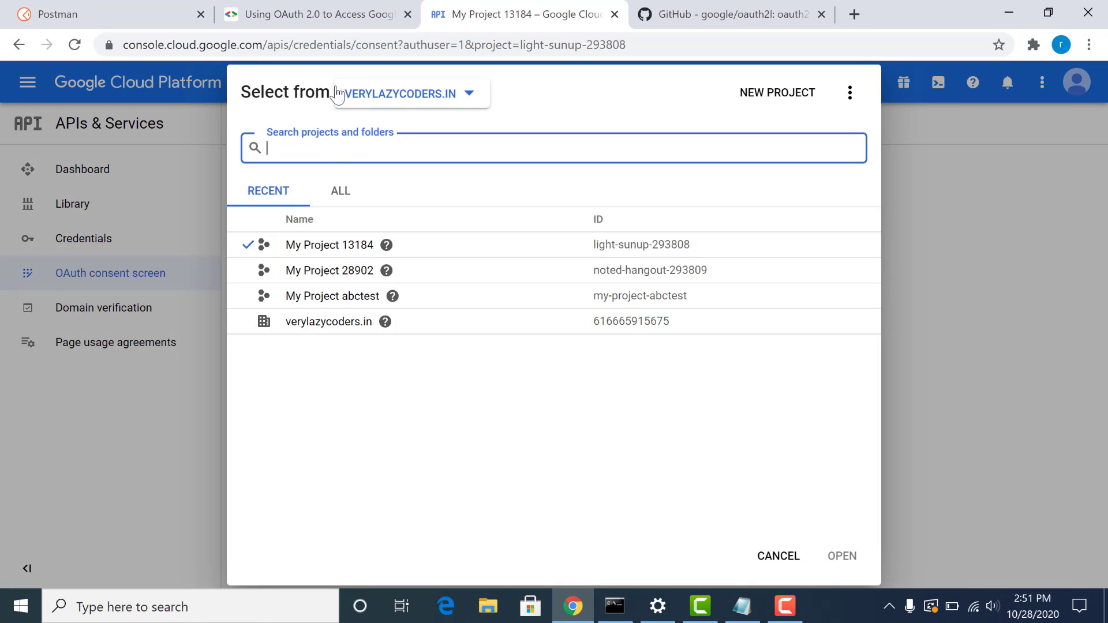
mouse_move(375, 94)
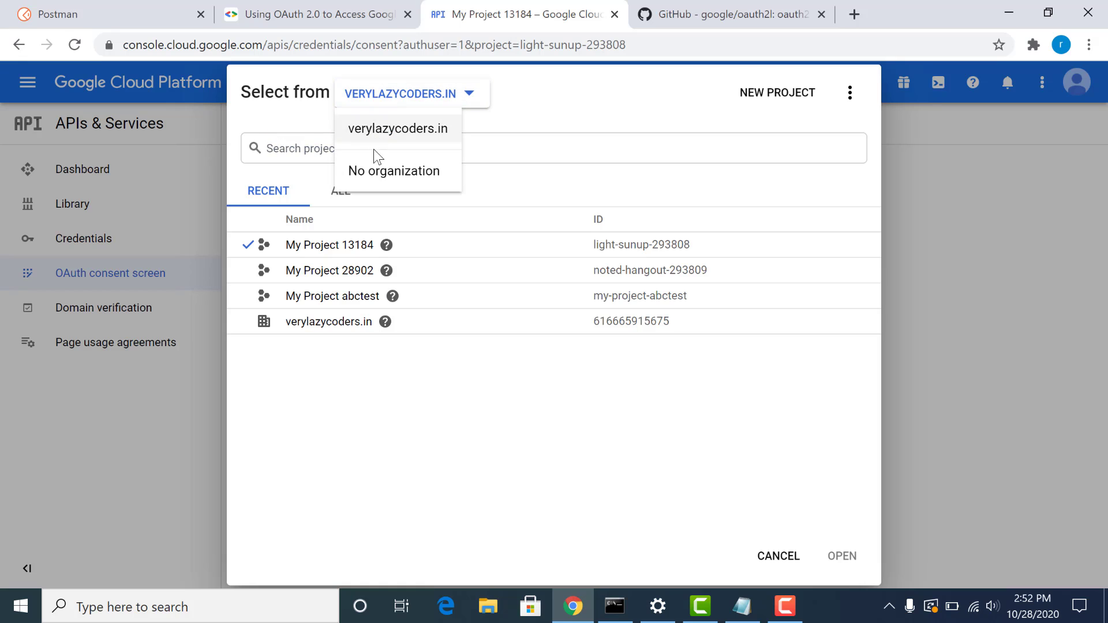
mouse_move(797, 567)
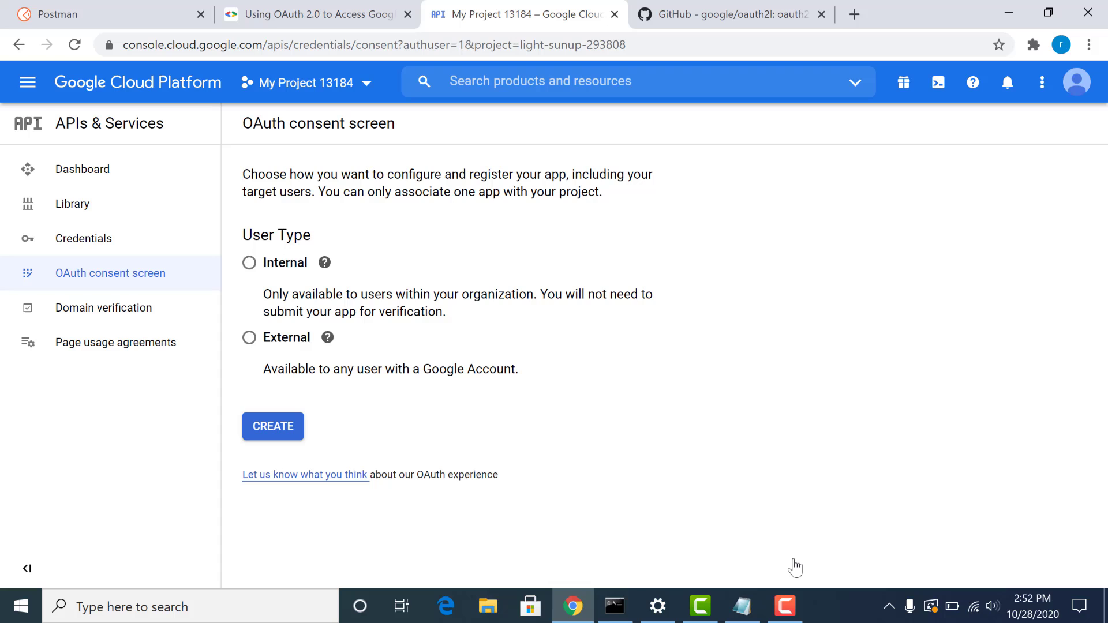
mouse_move(290, 394)
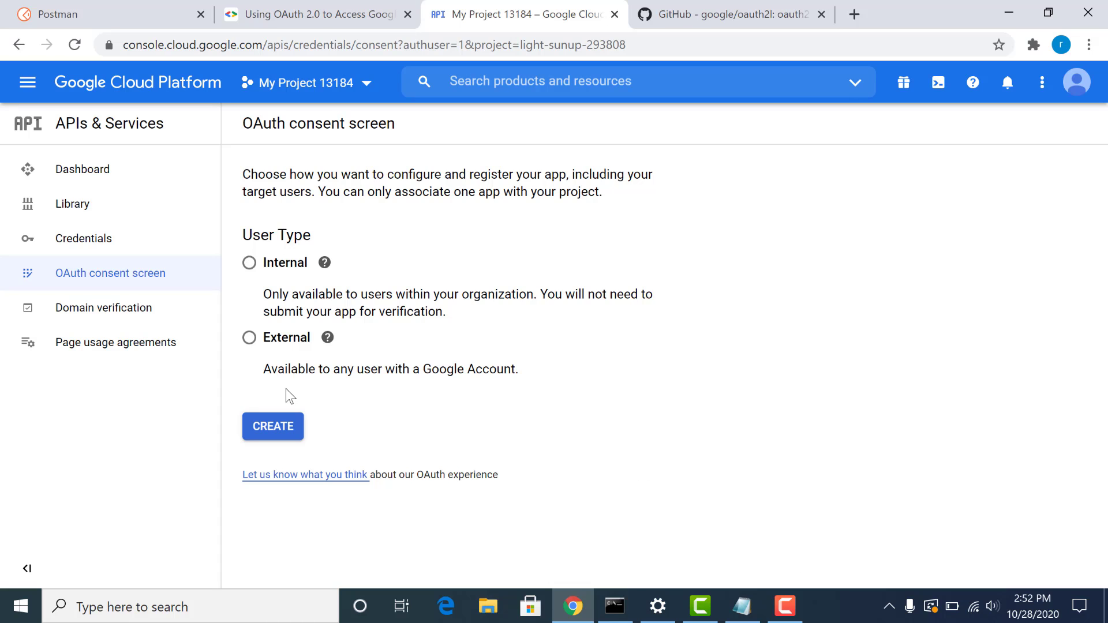
mouse_move(259, 255)
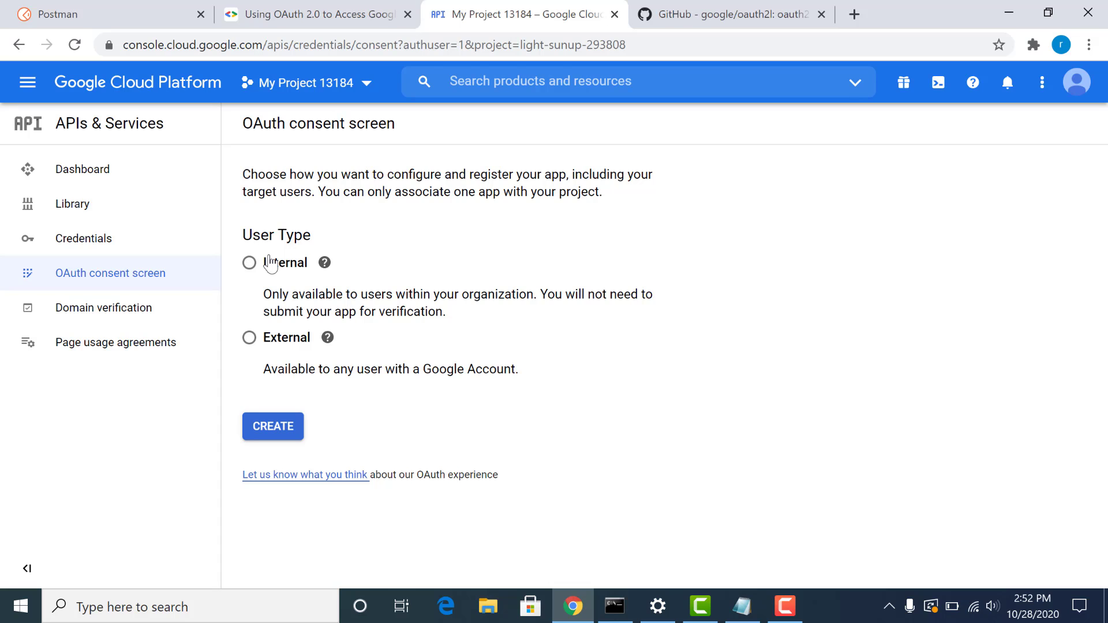
Create an Internal consent screen with application name MyFirstApplication.
left_click(248, 262)
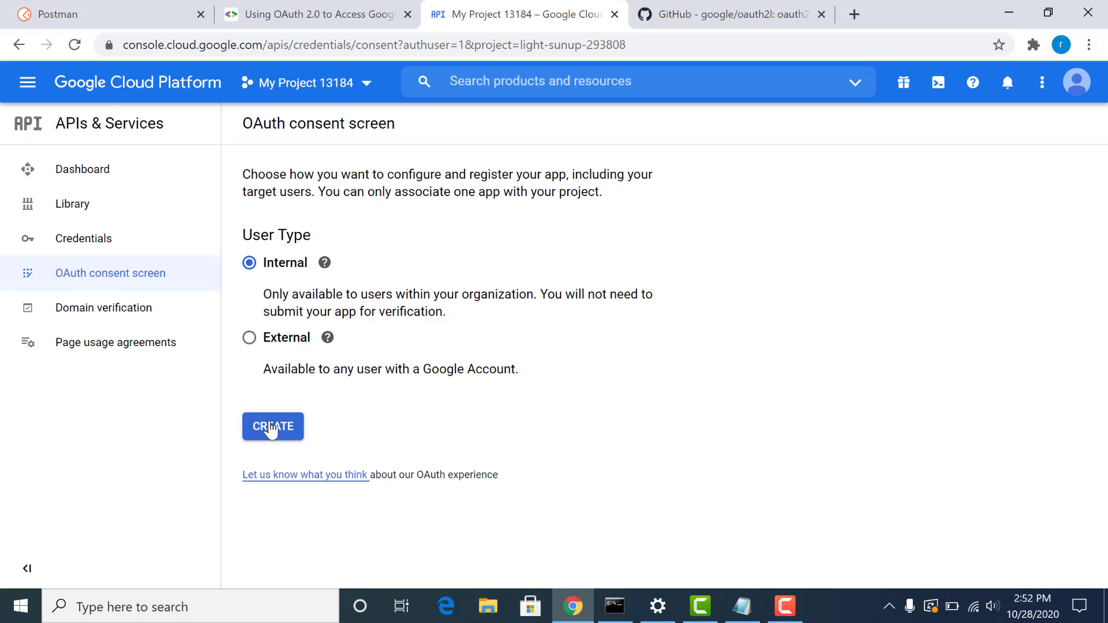
left_click(272, 426)
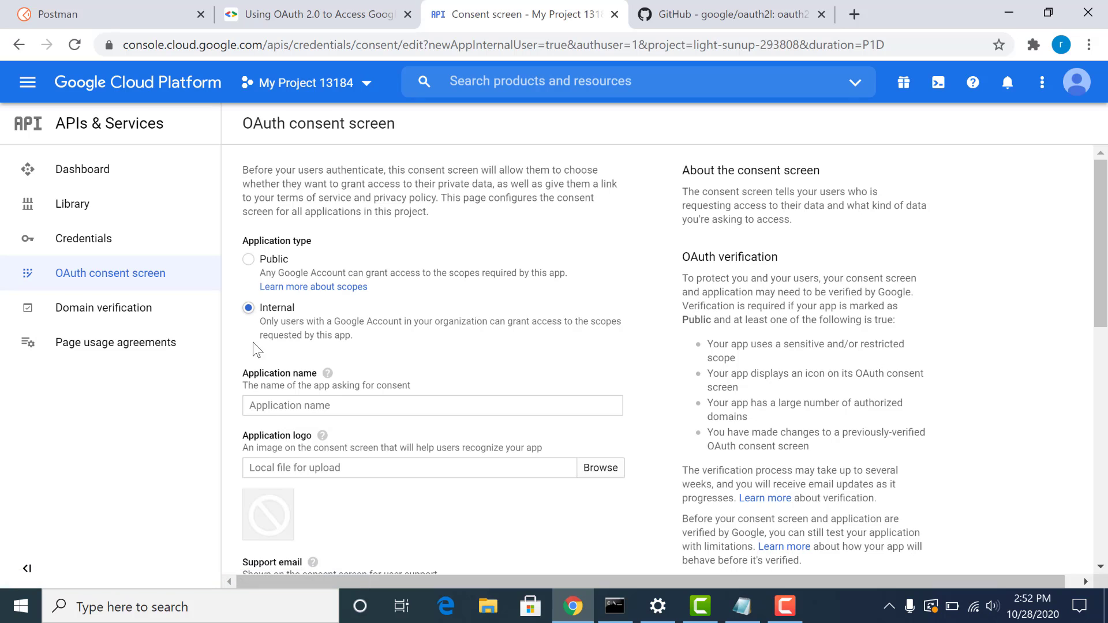
mouse_move(314, 428)
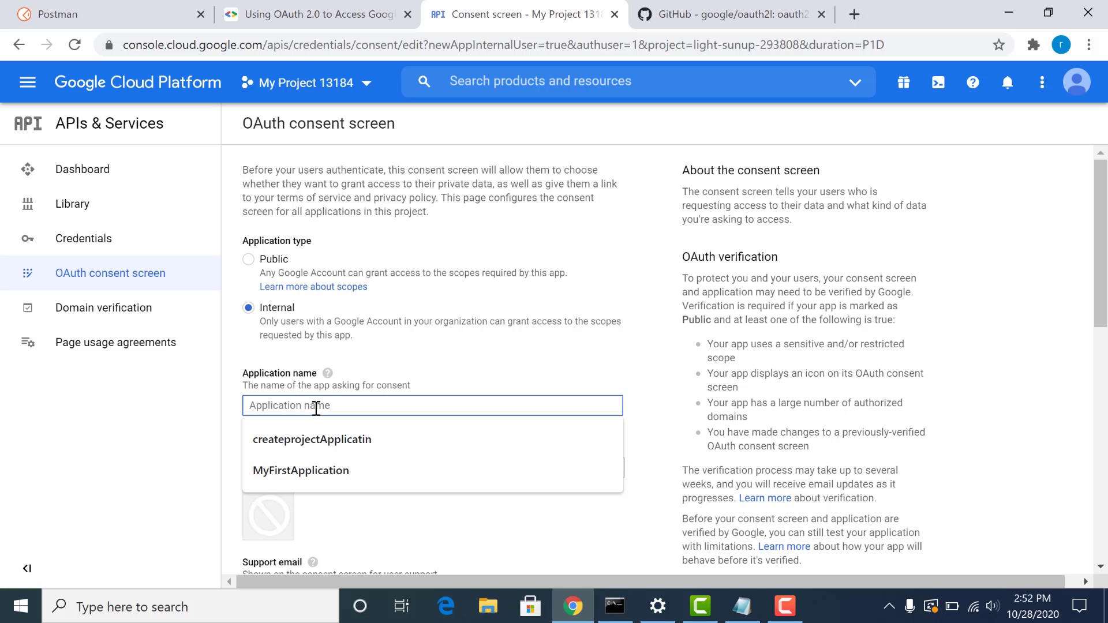
left_click(312, 438)
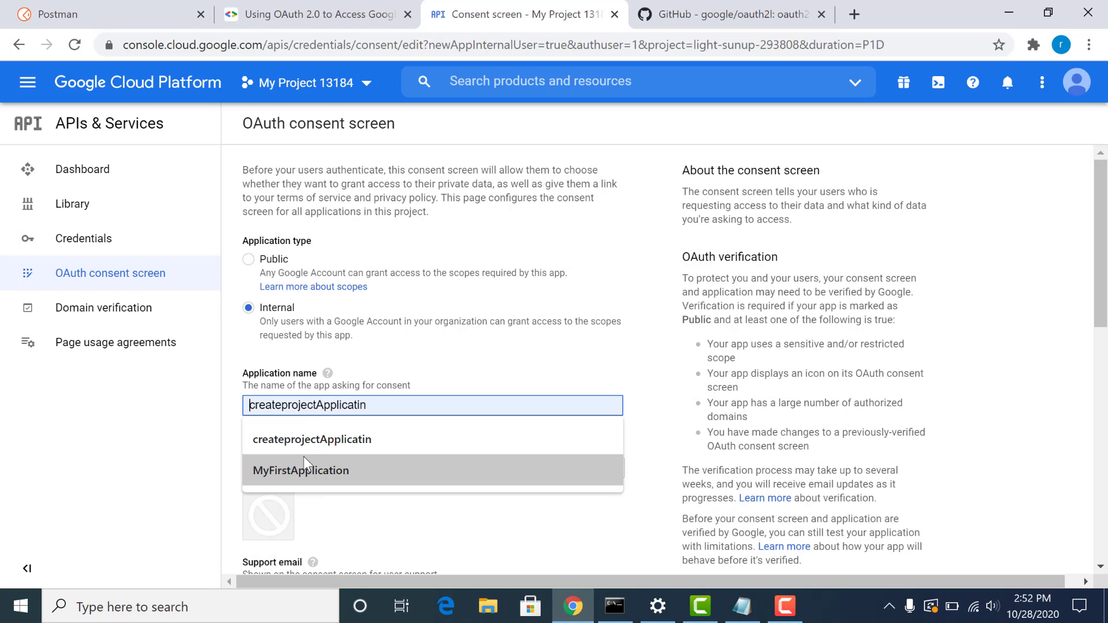
left_click(300, 470)
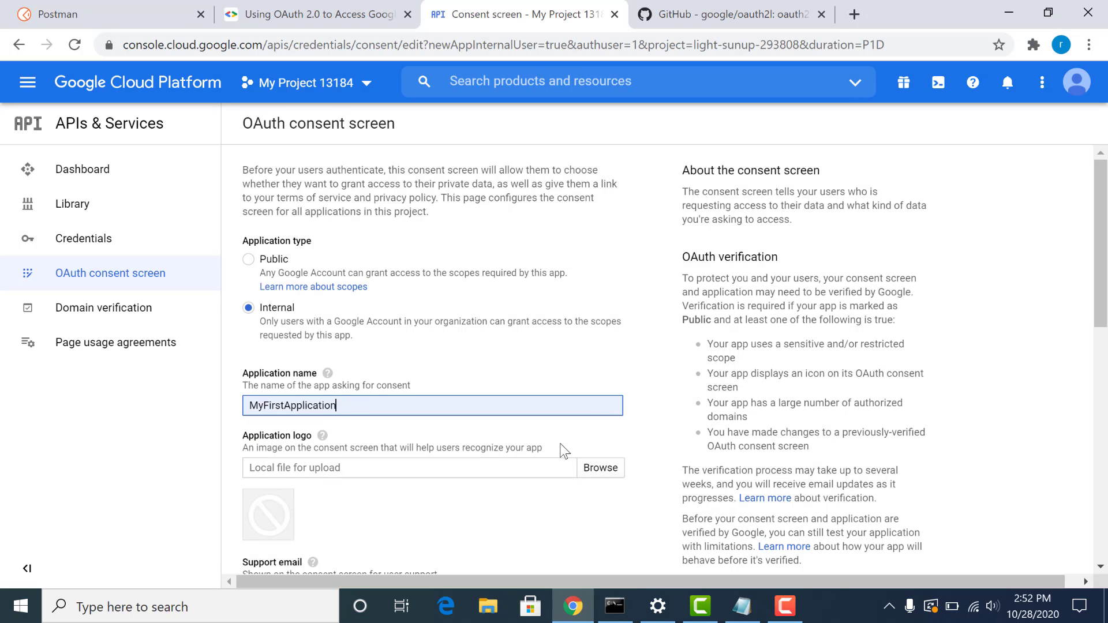
Attach the logo_blogger_40px.png logo and save the consent screen.
left_click(600, 468)
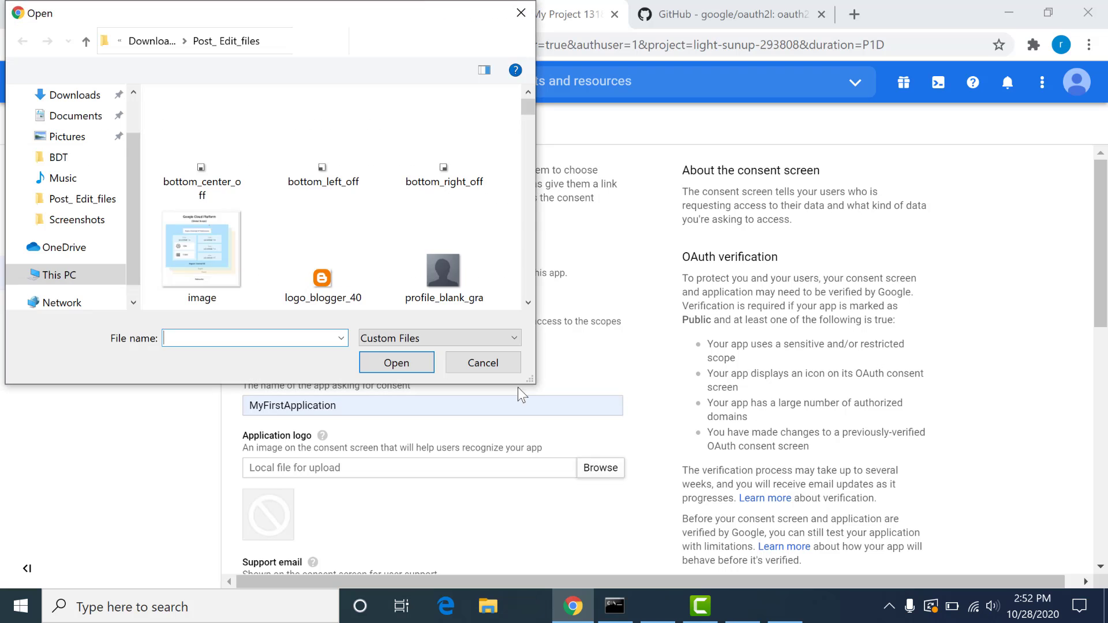
left_click(395, 362)
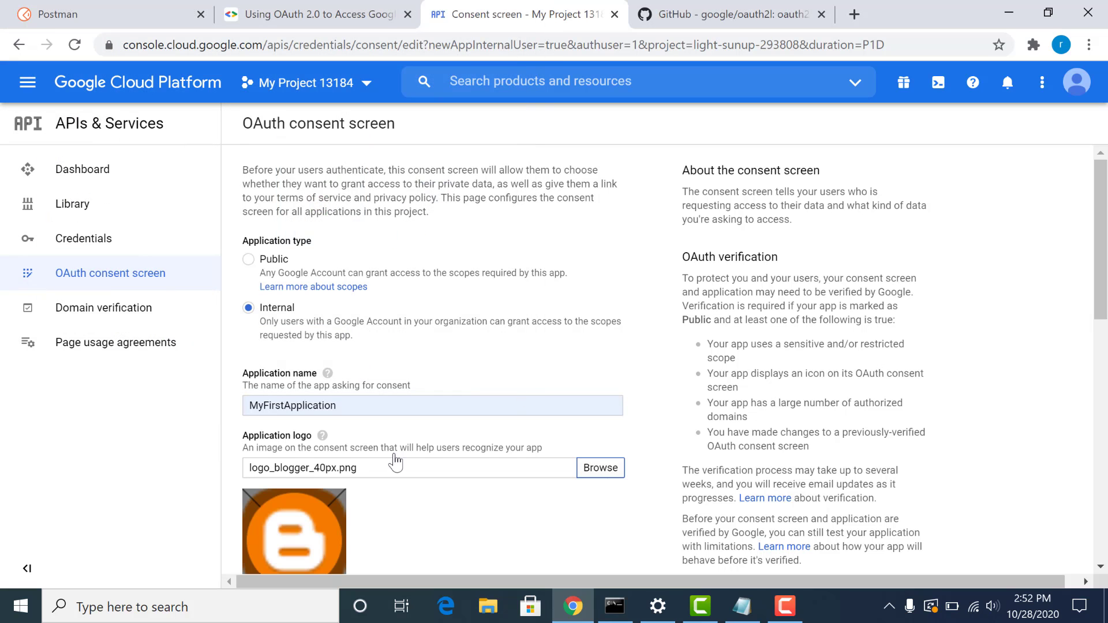
scroll("down", 3)
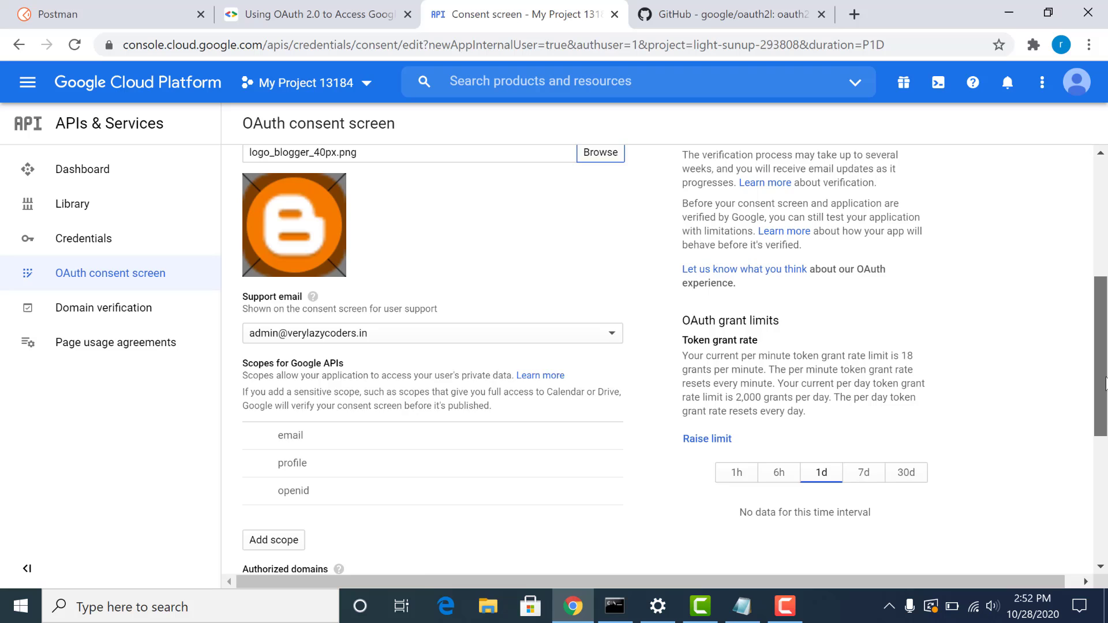
scroll("down", 3)
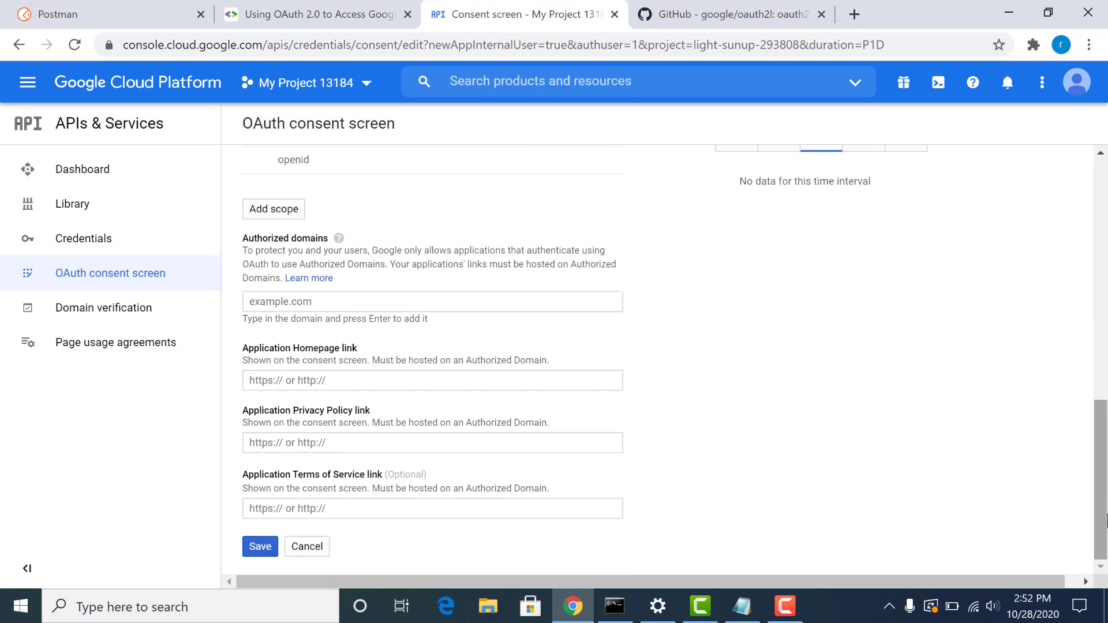
left_click(259, 547)
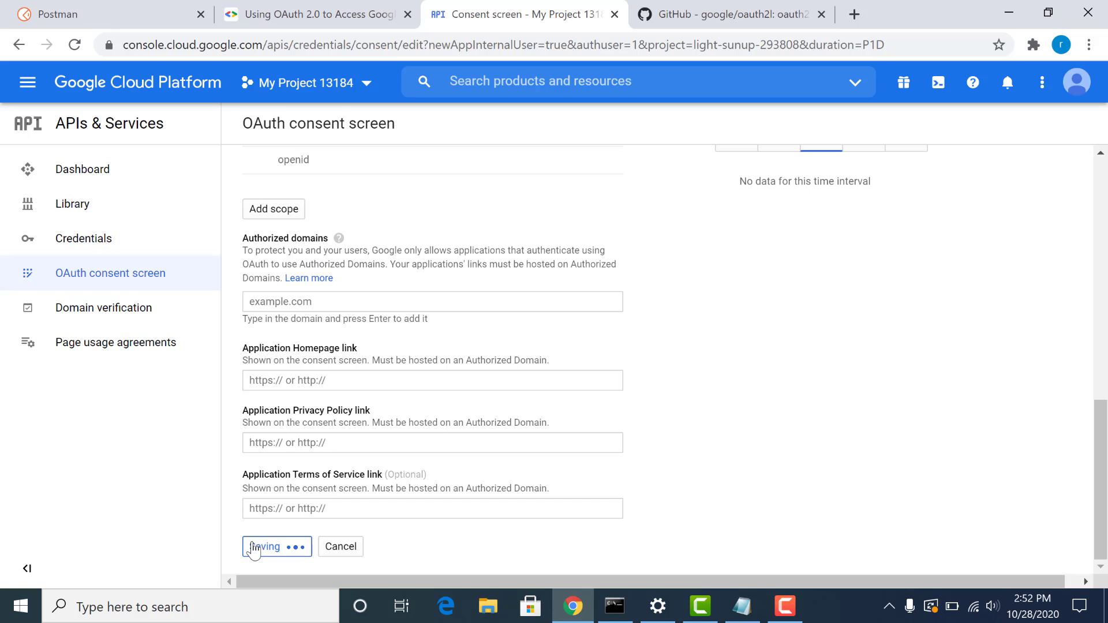
left_click(276, 547)
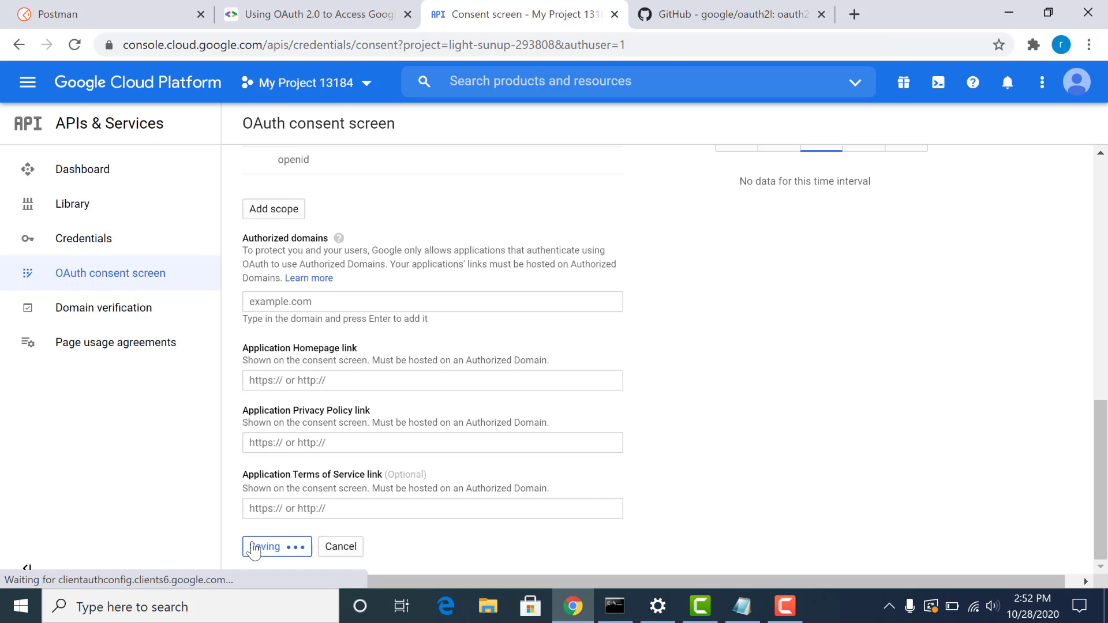
left_click(277, 547)
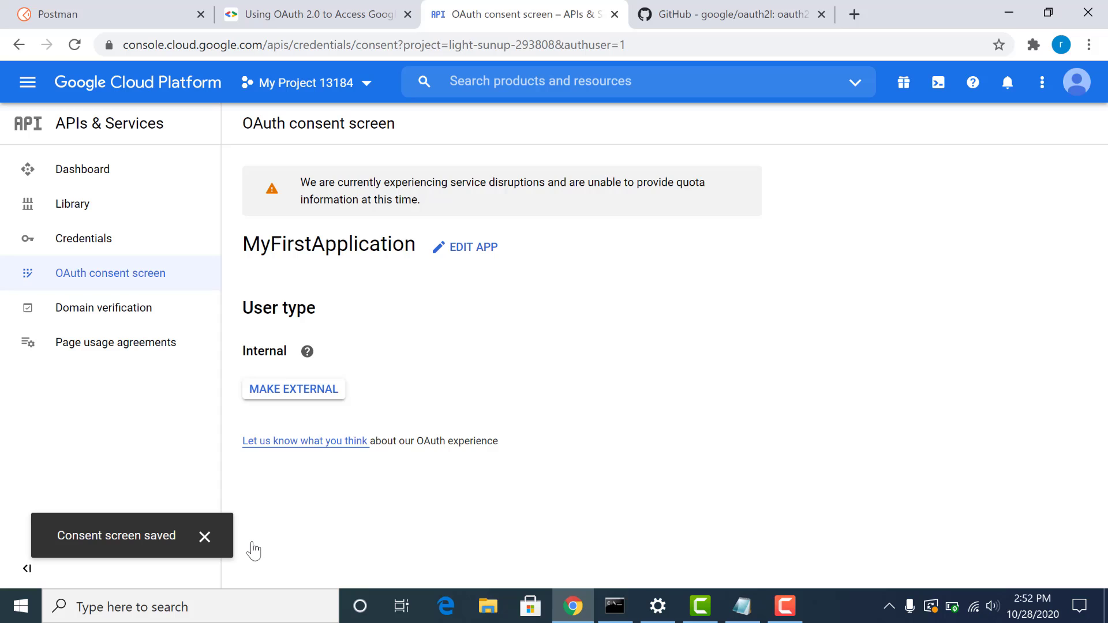
mouse_move(283, 473)
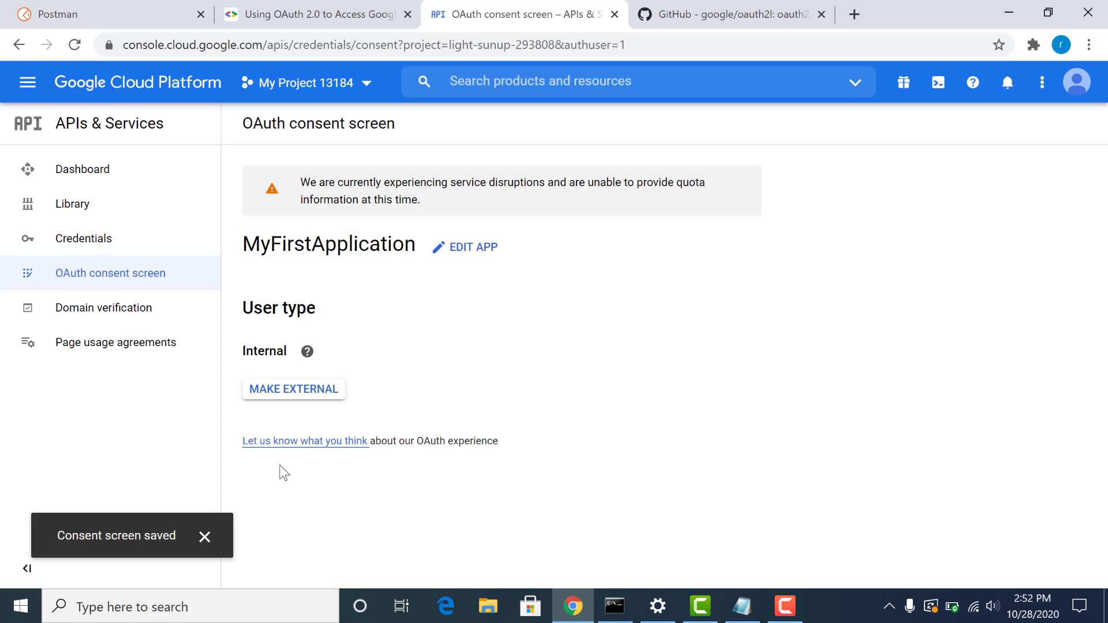
left_click(205, 538)
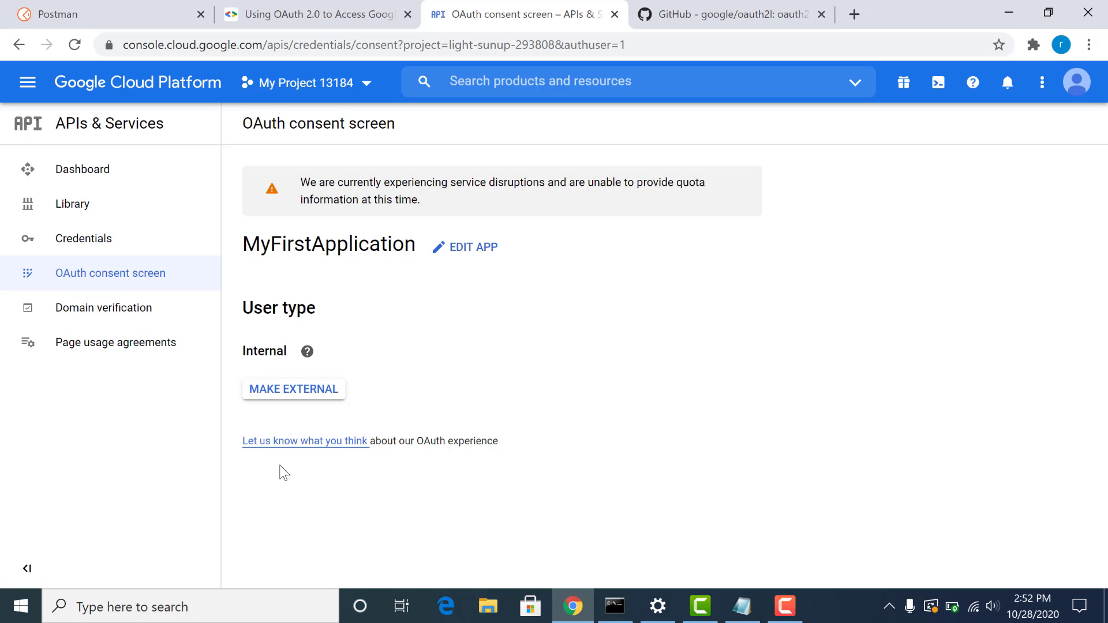
Return to Credentials and start a new OAuth client ID.
left_click(83, 238)
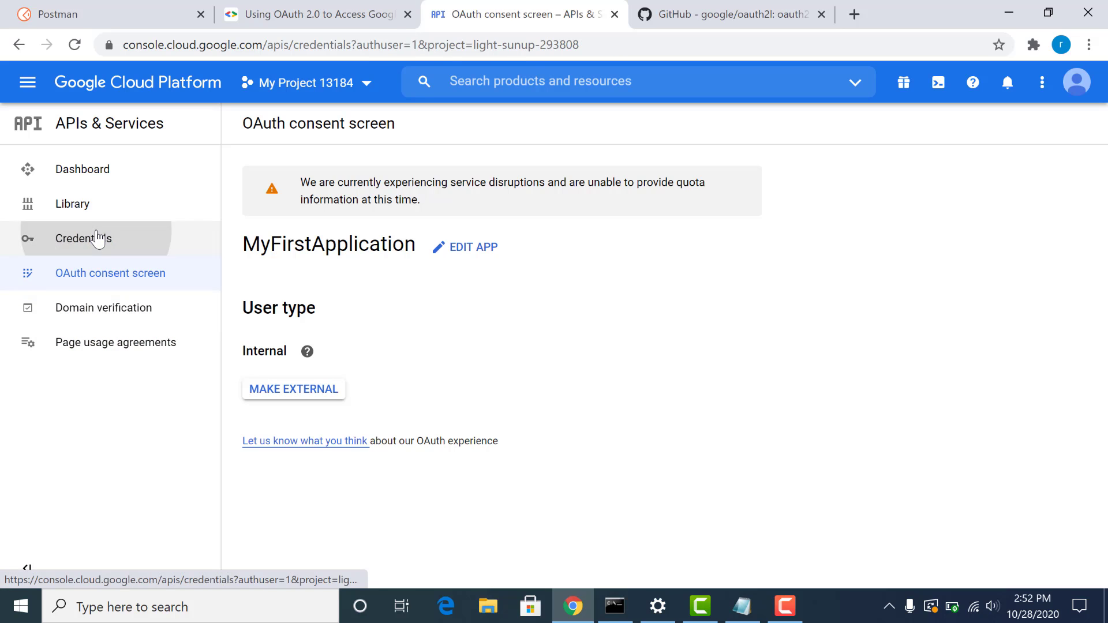
left_click(83, 238)
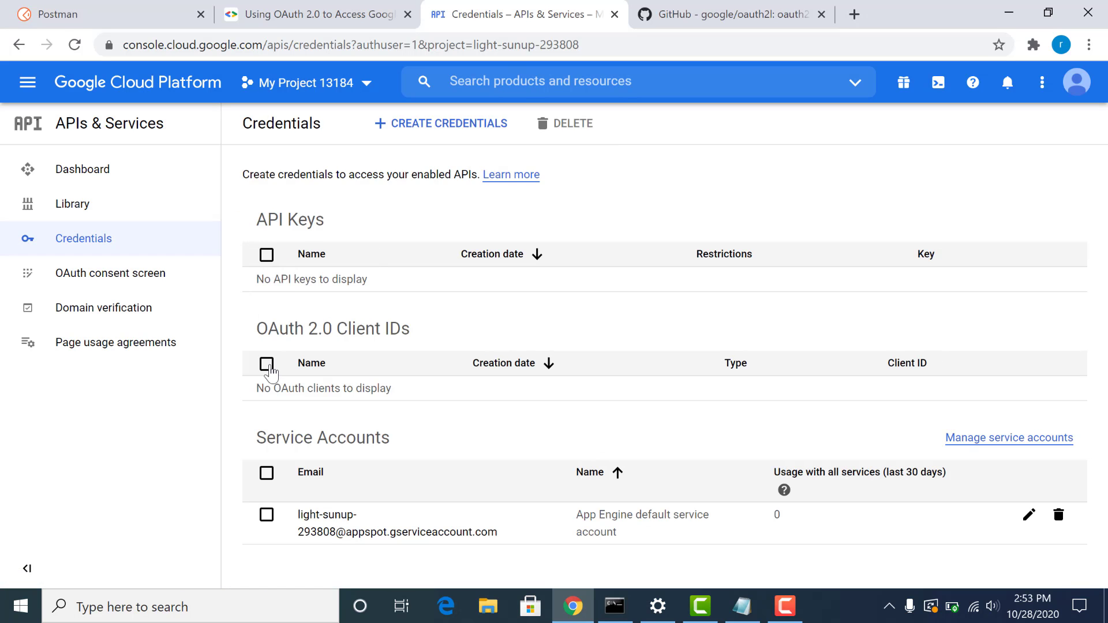
left_click(441, 123)
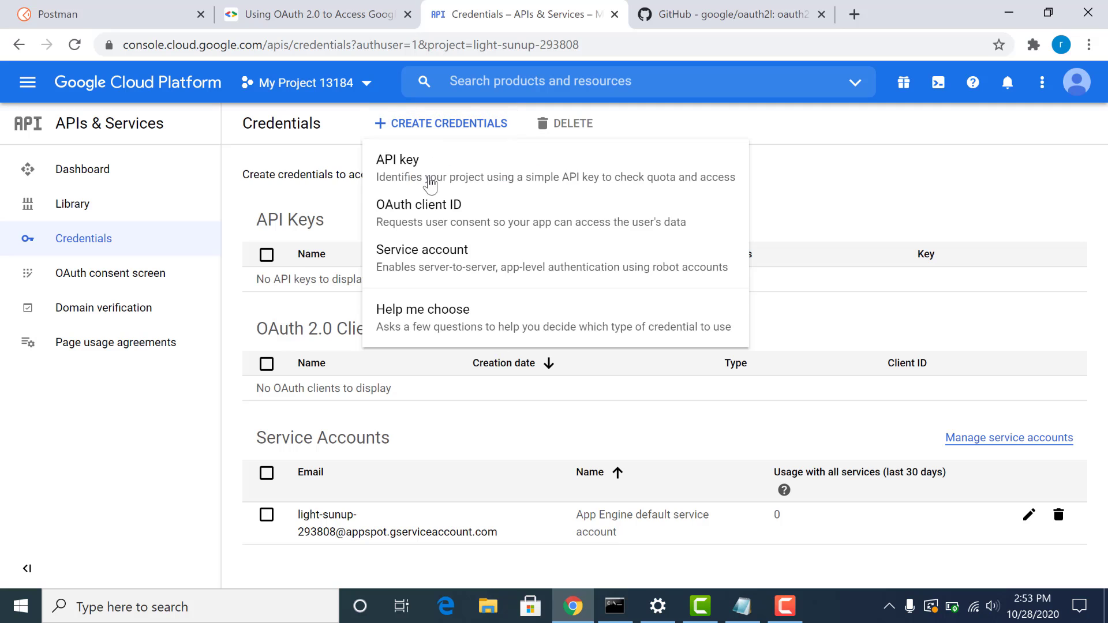
left_click(418, 205)
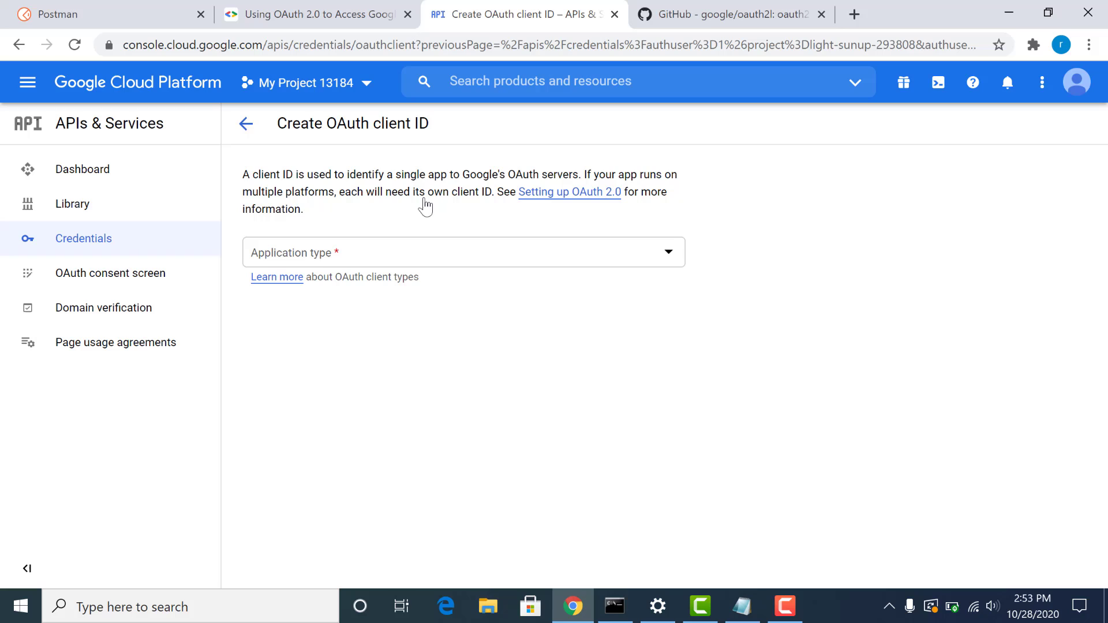
Set the application type to Web application, named Web client 1.
left_click(462, 252)
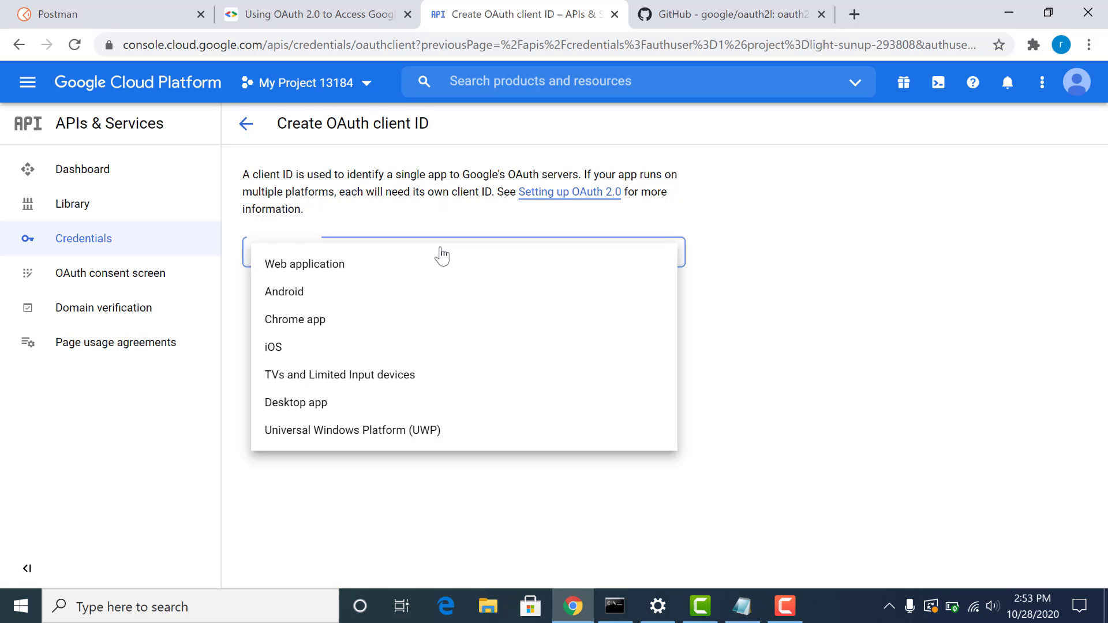
mouse_move(431, 267)
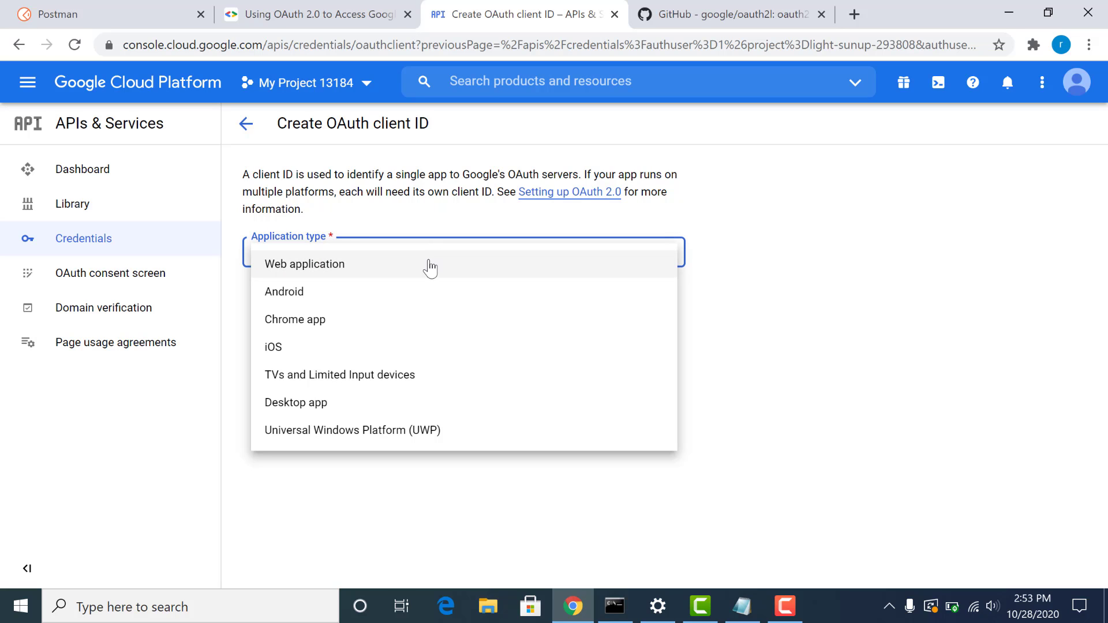
left_click(304, 263)
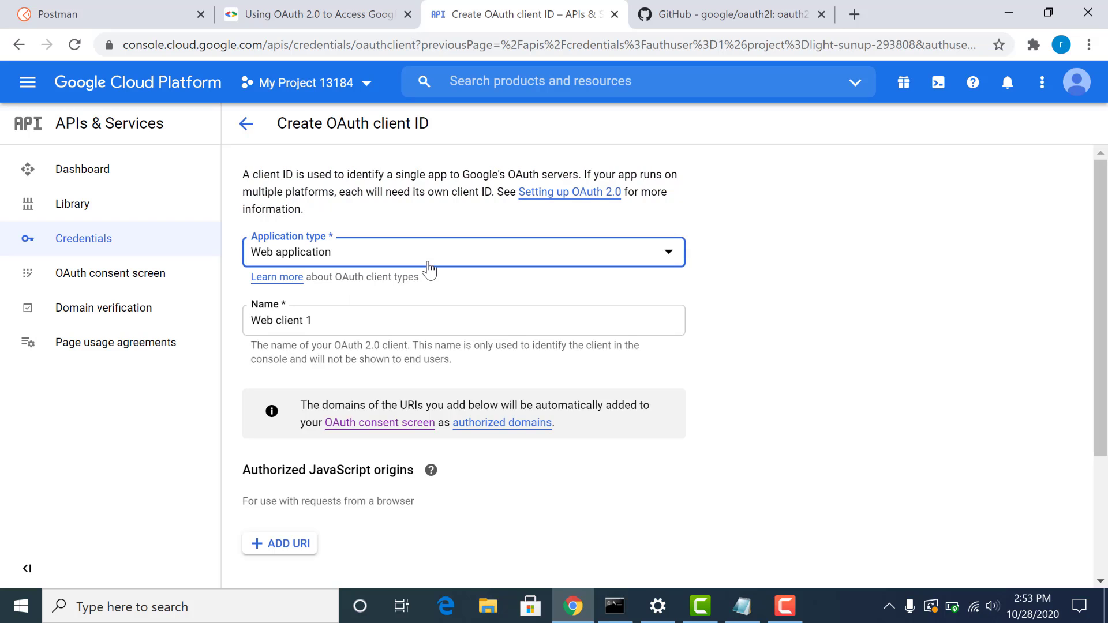
mouse_move(418, 318)
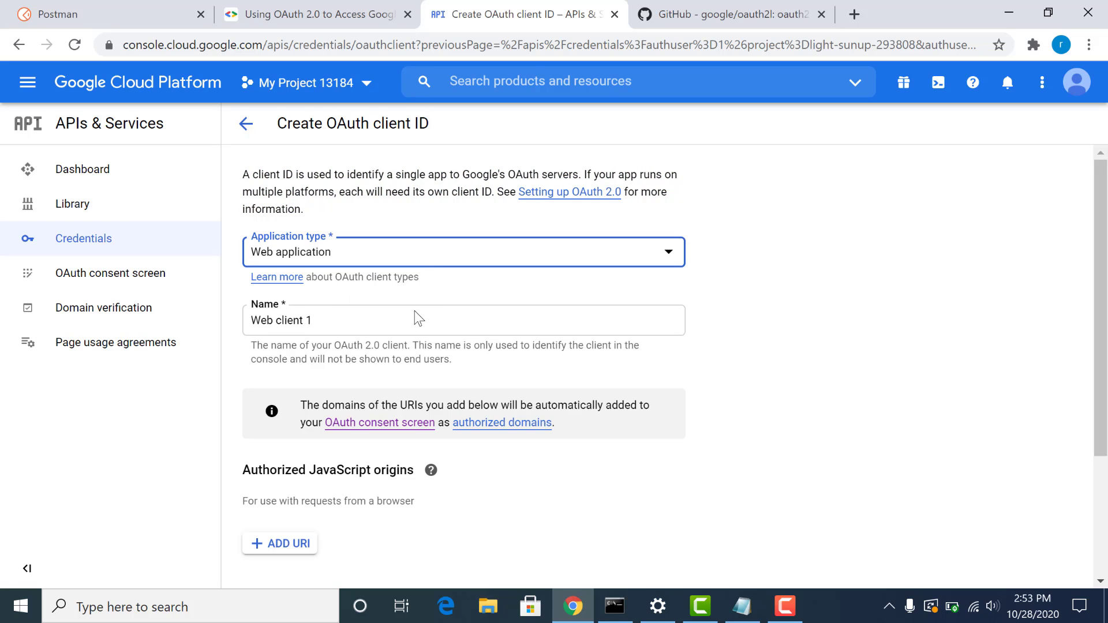
scroll("down", 3)
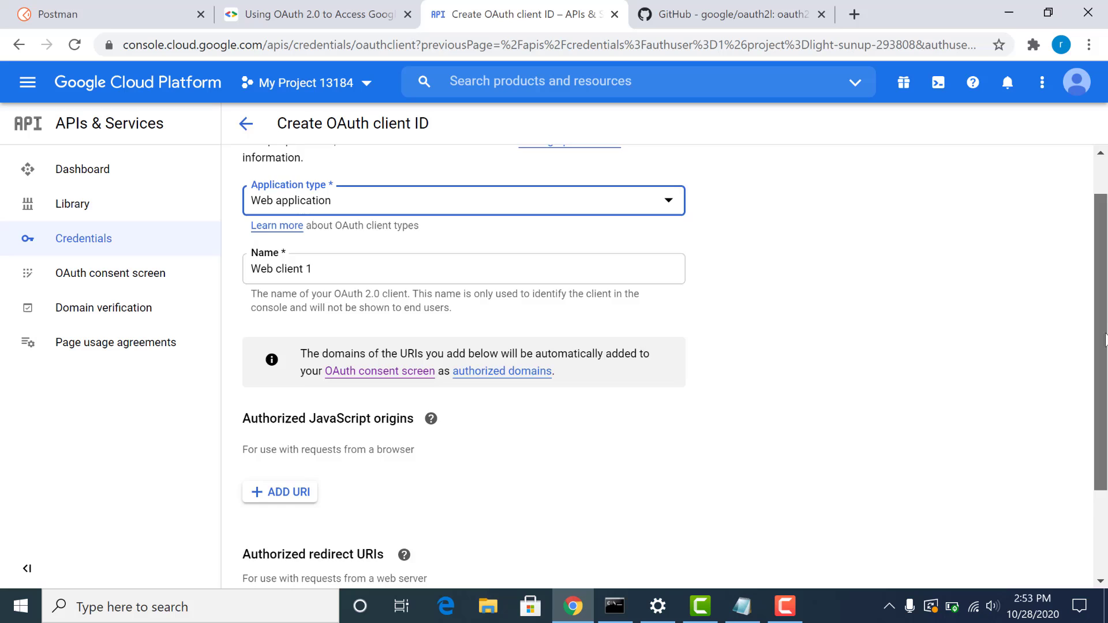
scroll("down", 3)
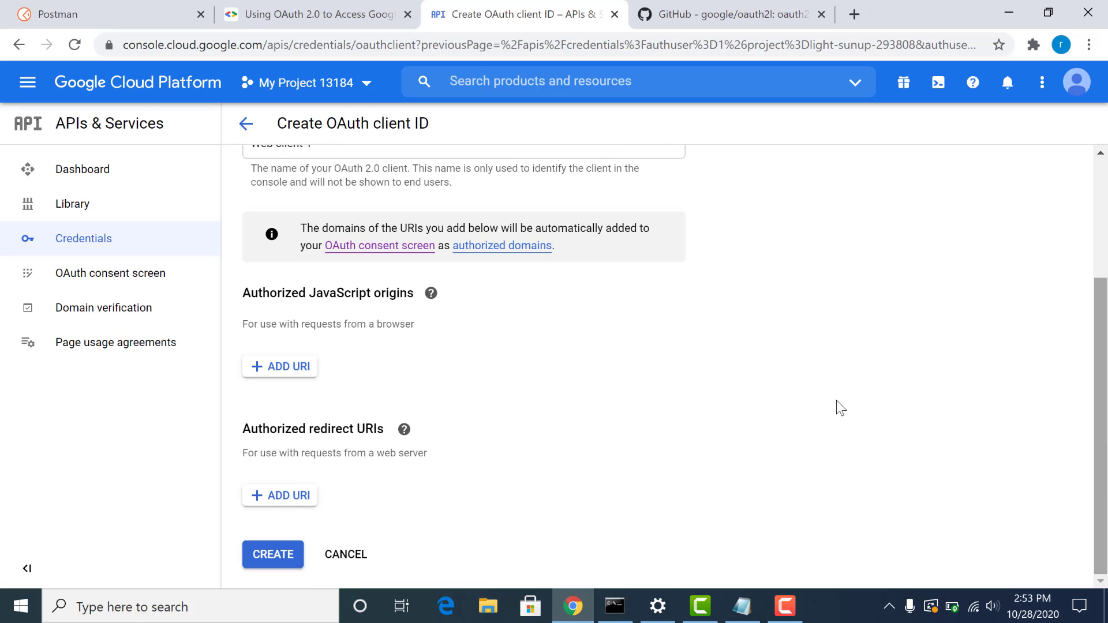
mouse_move(335, 416)
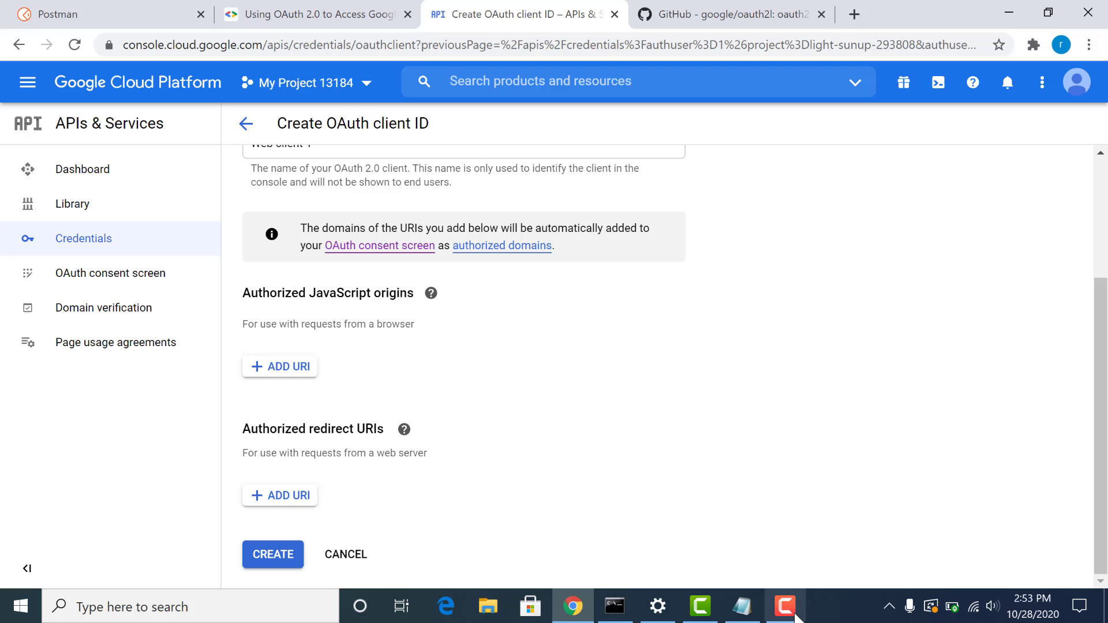
In Postman, discard the old unsaved request and open the fresh request's Authorization settings.
left_click(784, 606)
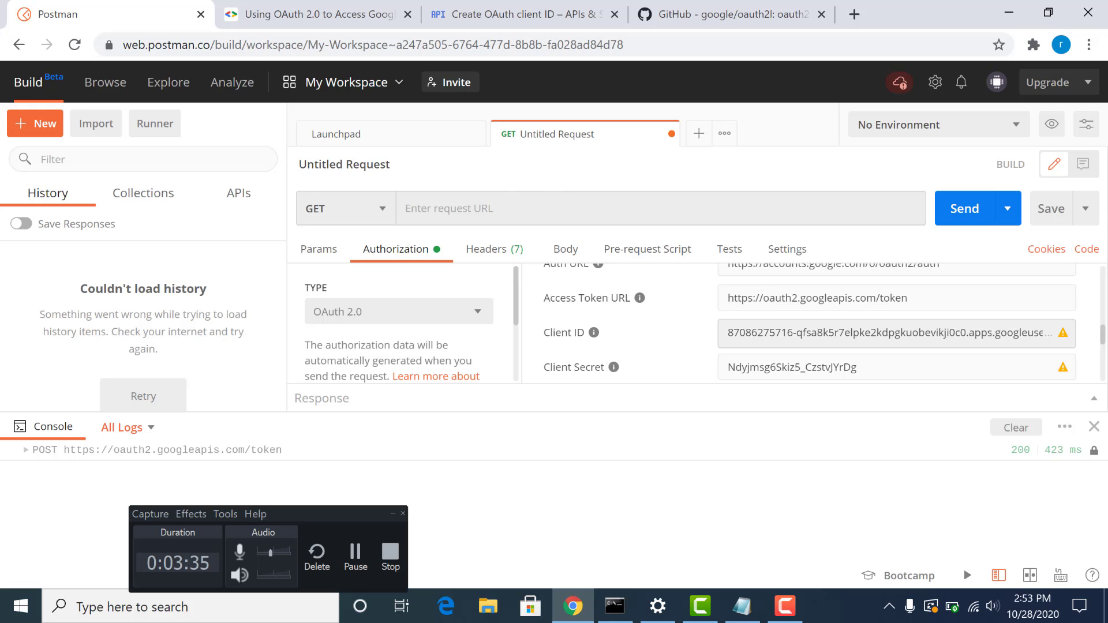
left_click(670, 134)
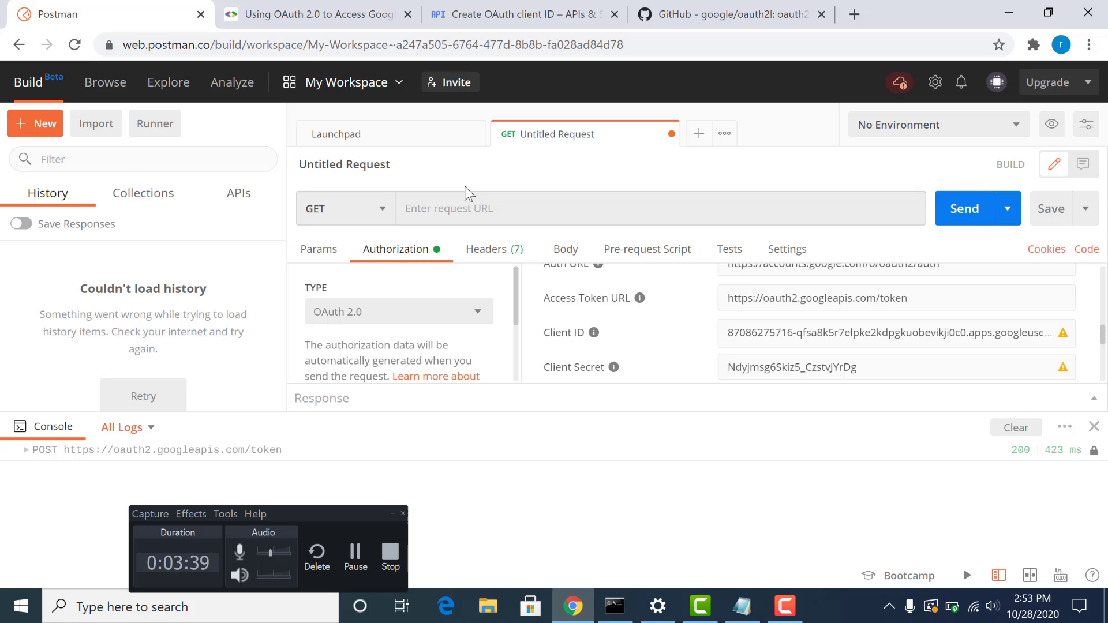
mouse_move(714, 154)
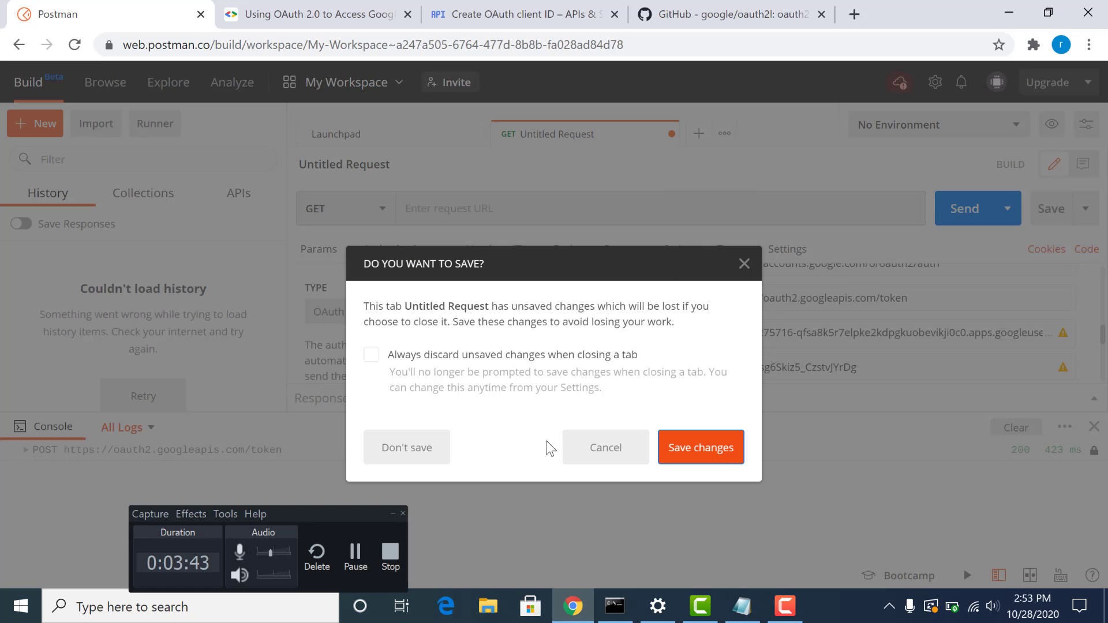
left_click(406, 448)
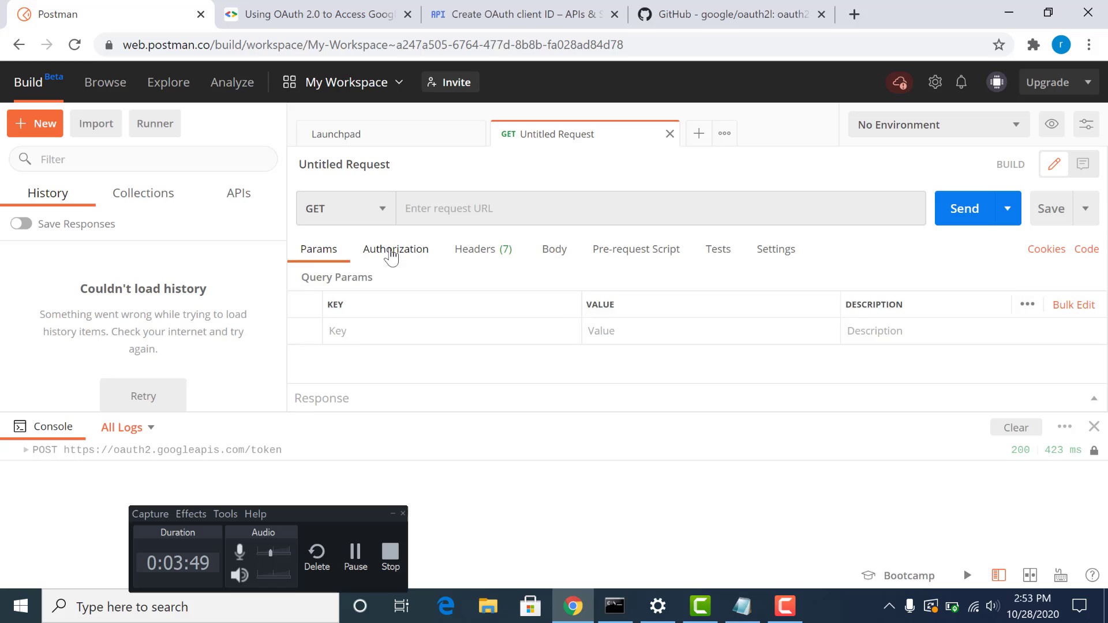
left_click(396, 249)
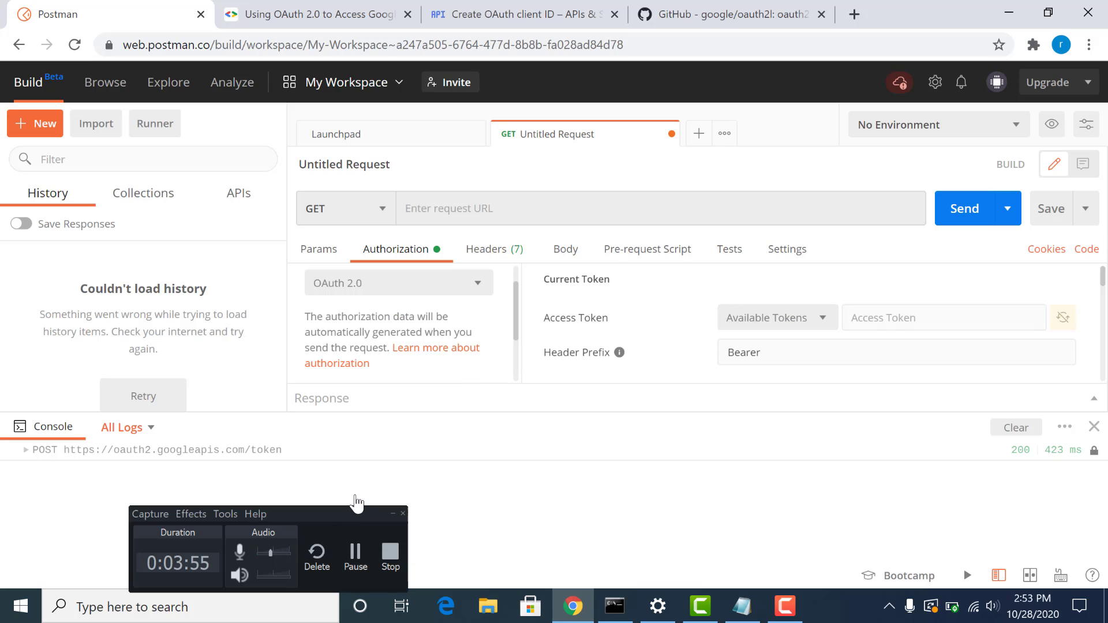
mouse_move(790, 483)
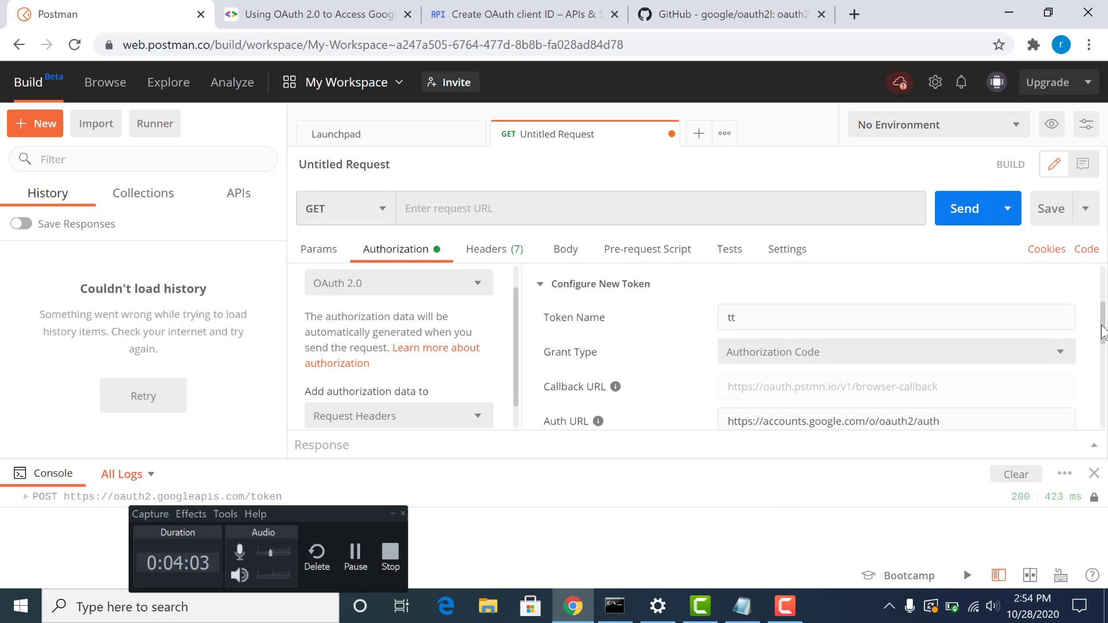
mouse_move(614, 387)
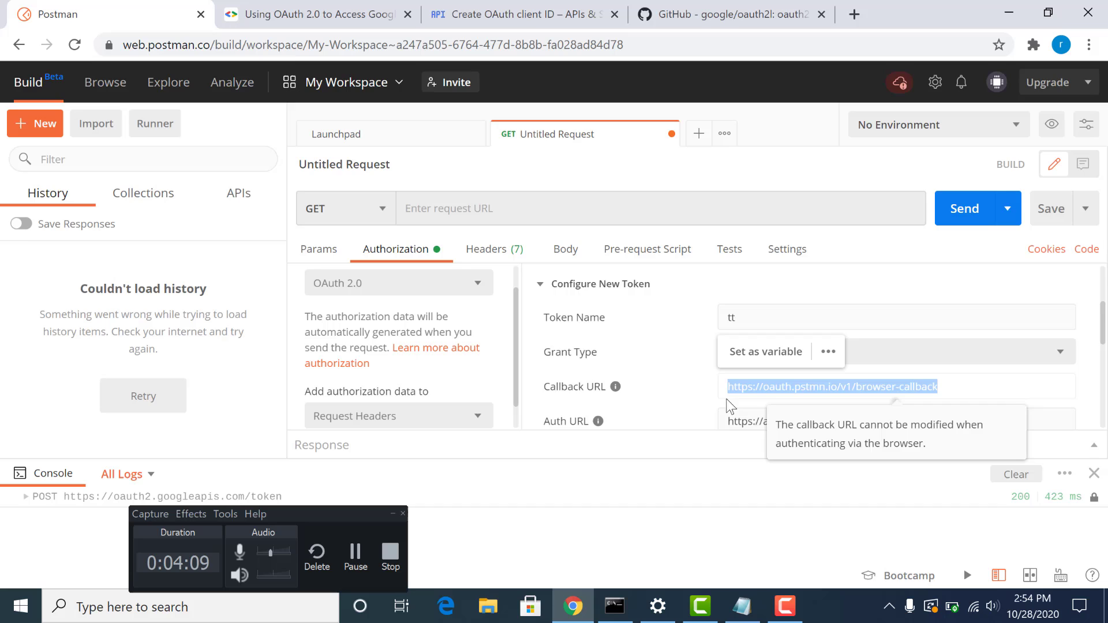
left_click(526, 14)
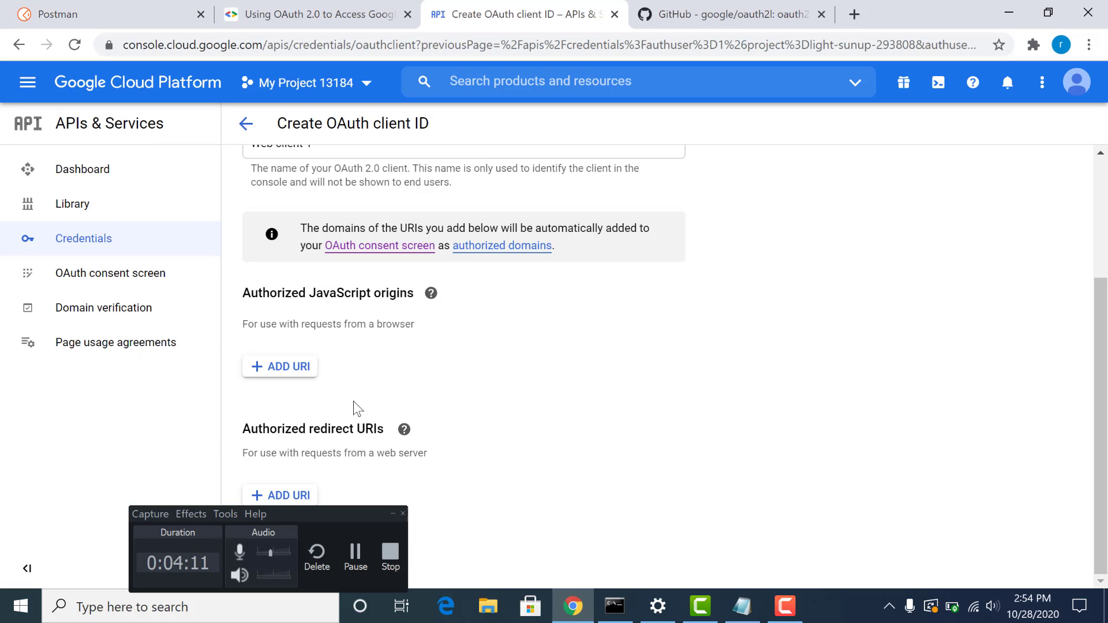
left_click(279, 495)
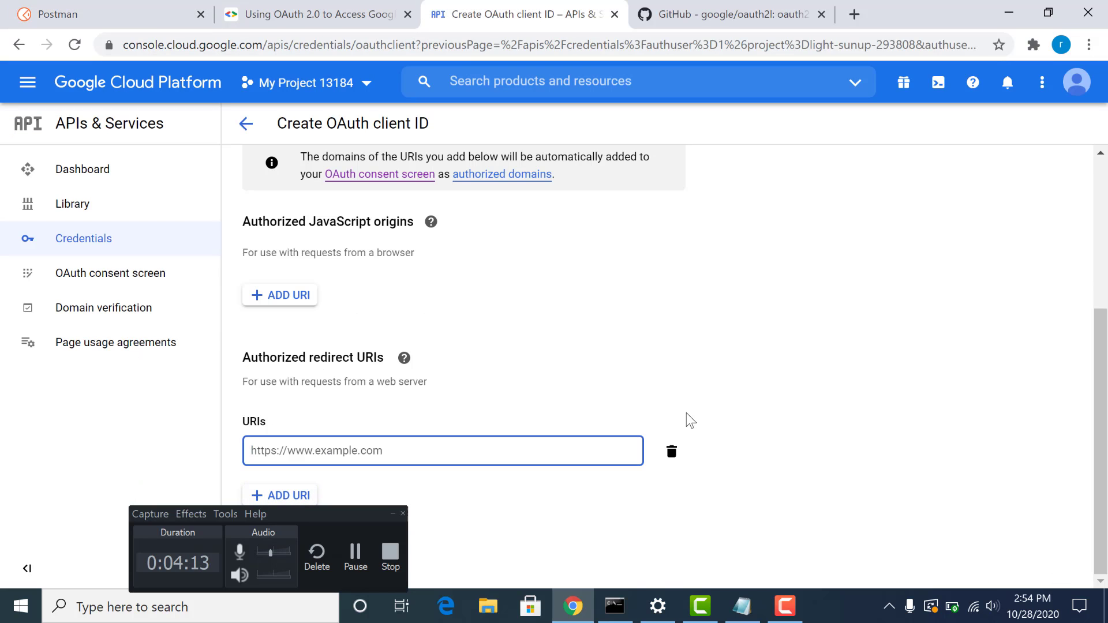
type("https://oauth.pstmn.io/v1/browser-callback")
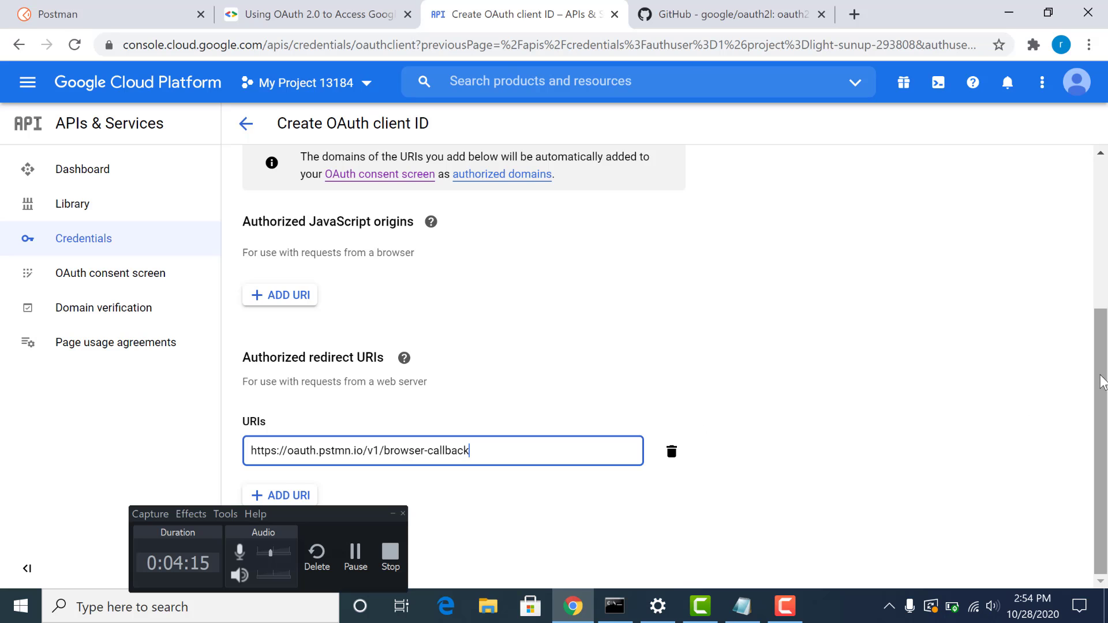
mouse_move(654, 441)
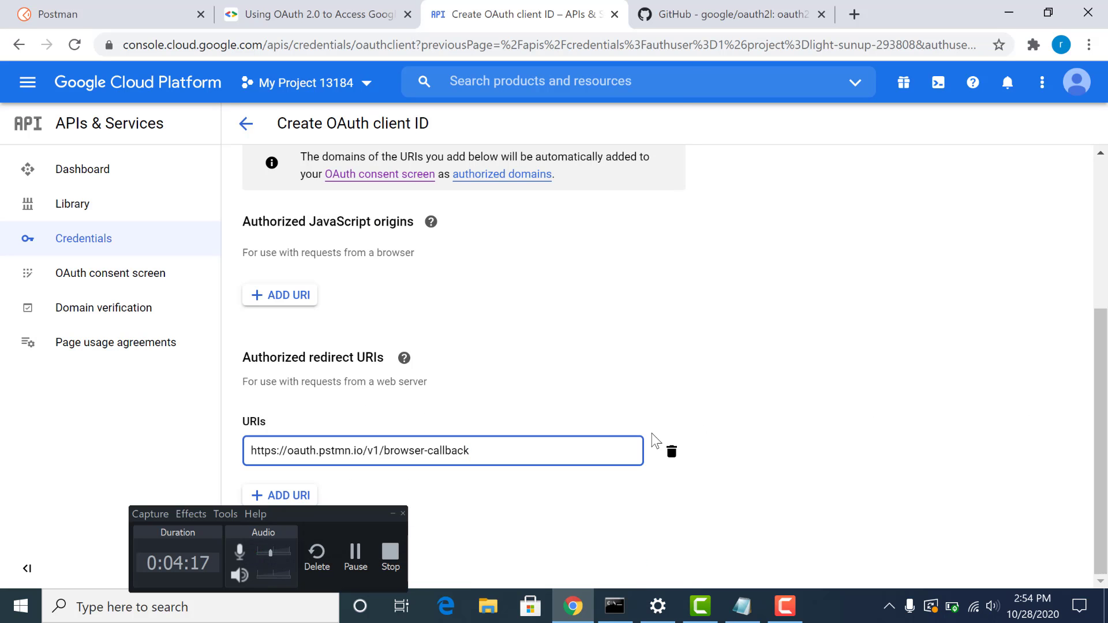
mouse_move(387, 517)
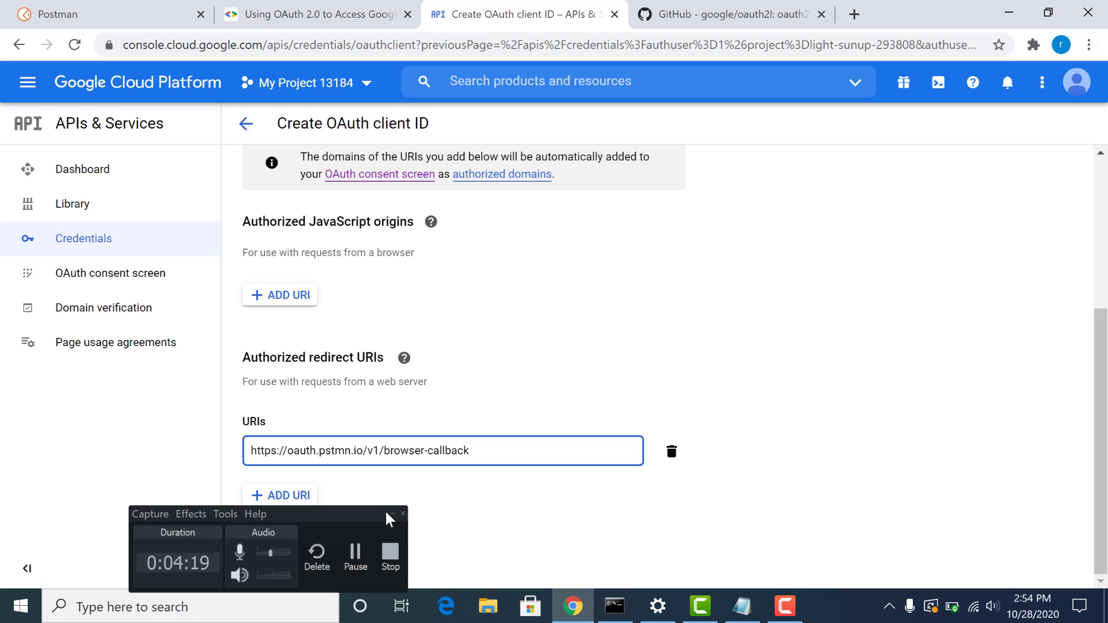
left_click(272, 554)
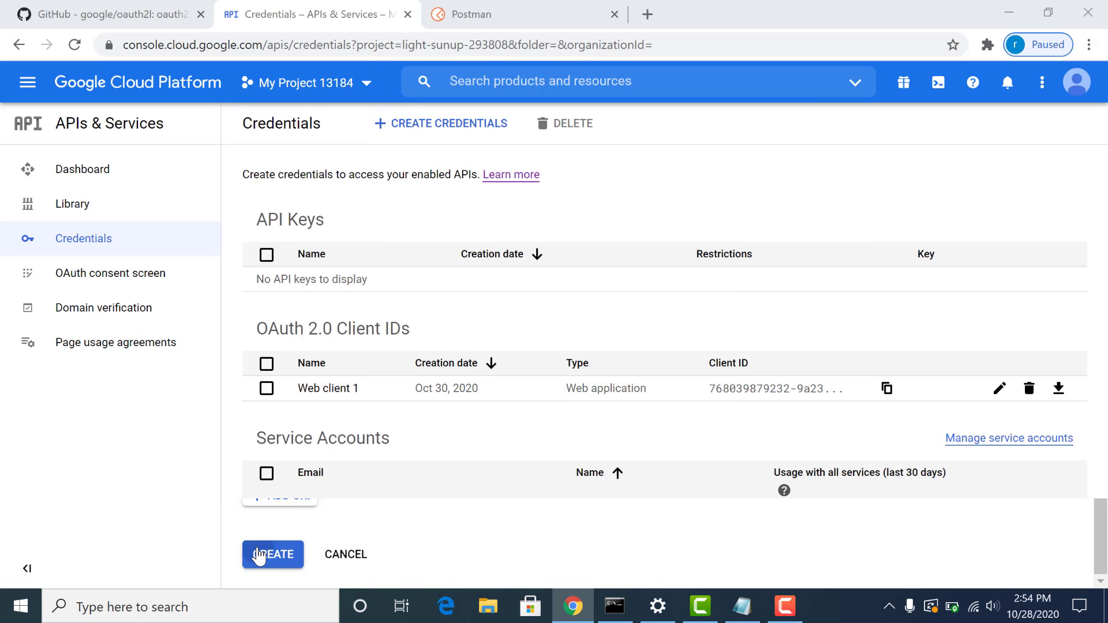
left_click(272, 554)
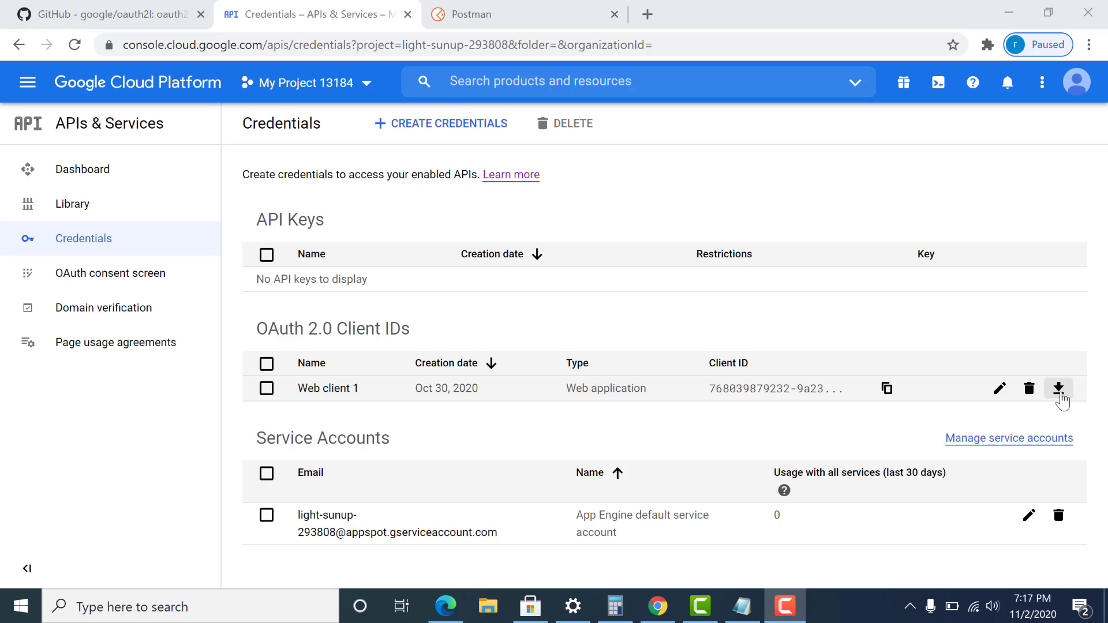
mouse_move(745, 606)
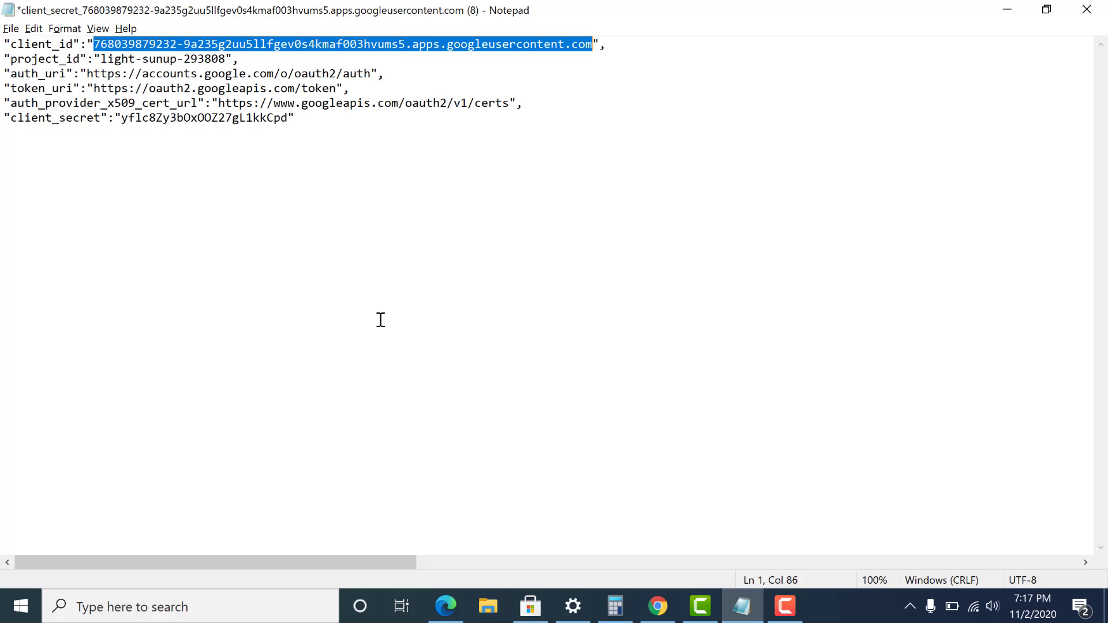
mouse_move(51, 54)
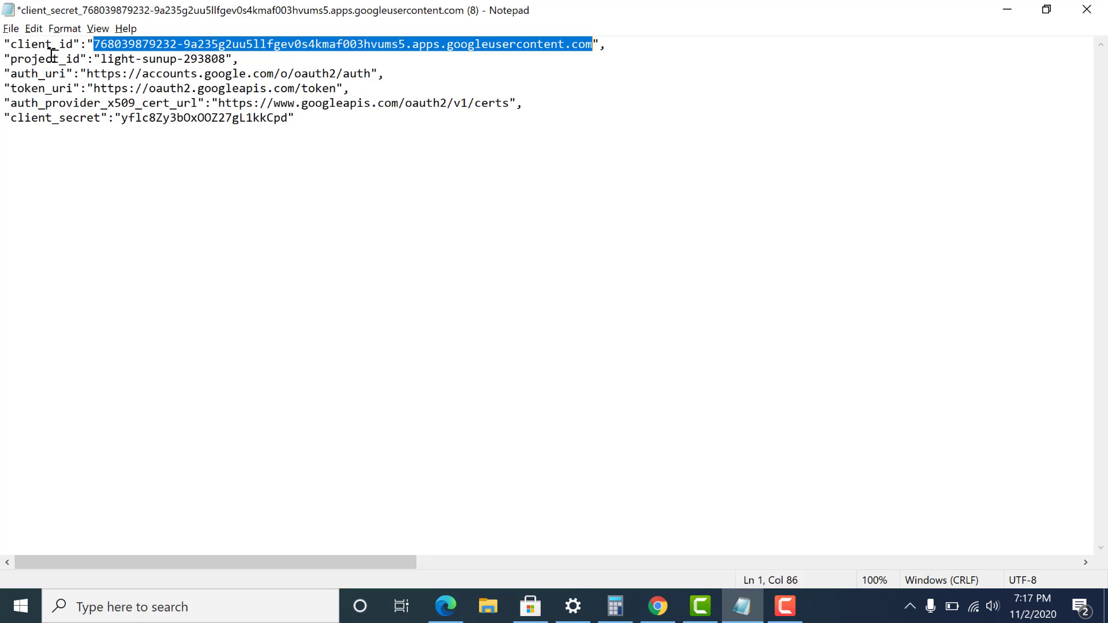
Review the client_id, auth_uri, token_uri and client_secret entries in the downloaded JSON.
left_click(49, 44)
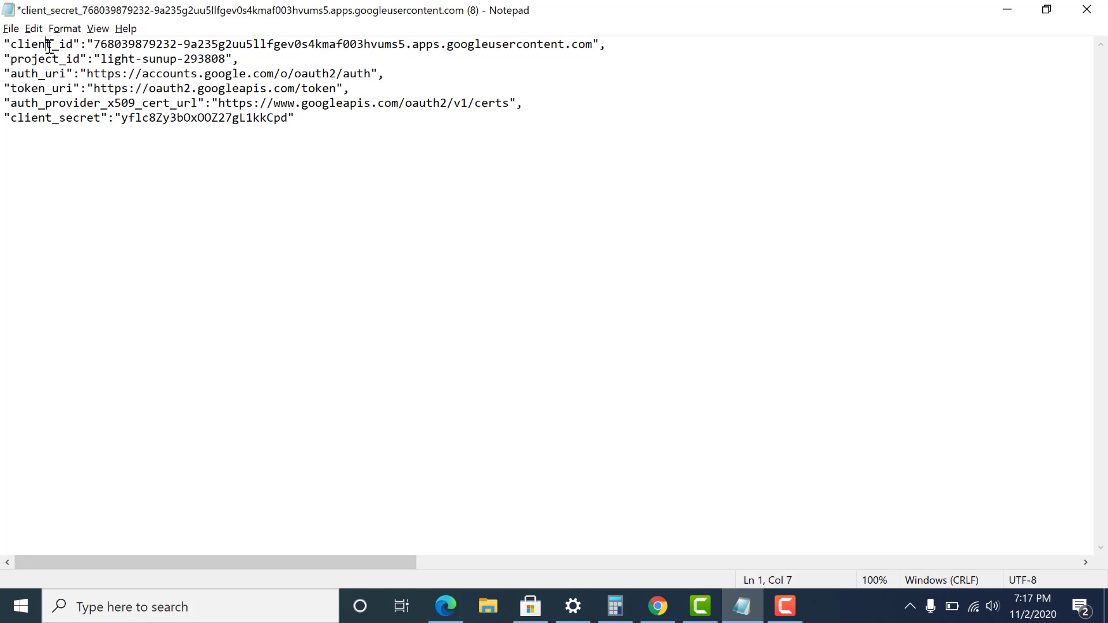
left_click(38, 88)
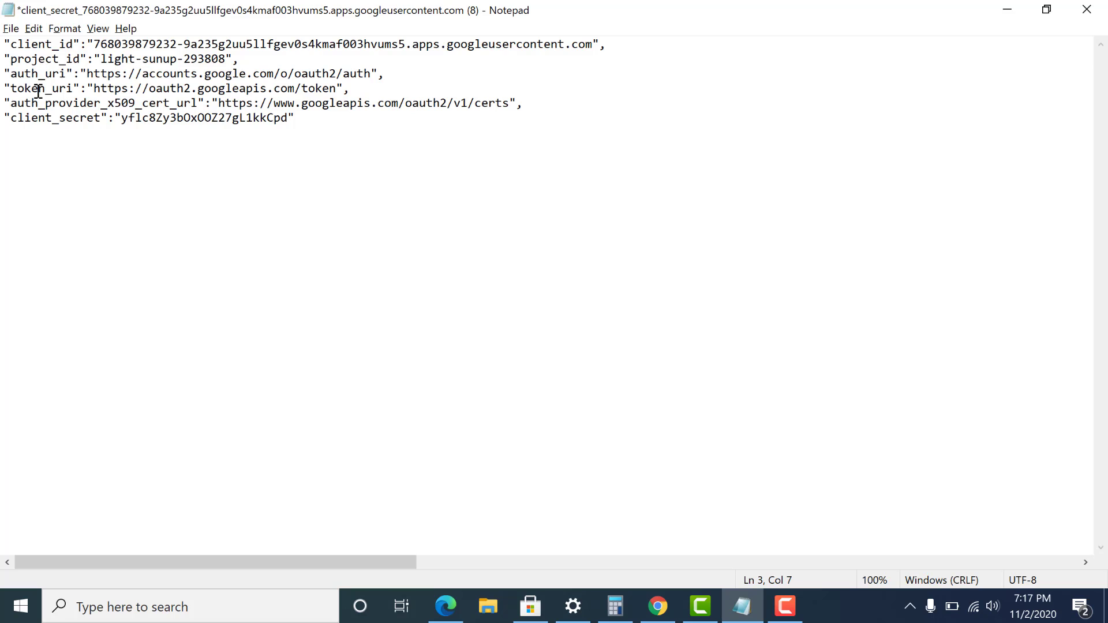
left_click(403, 332)
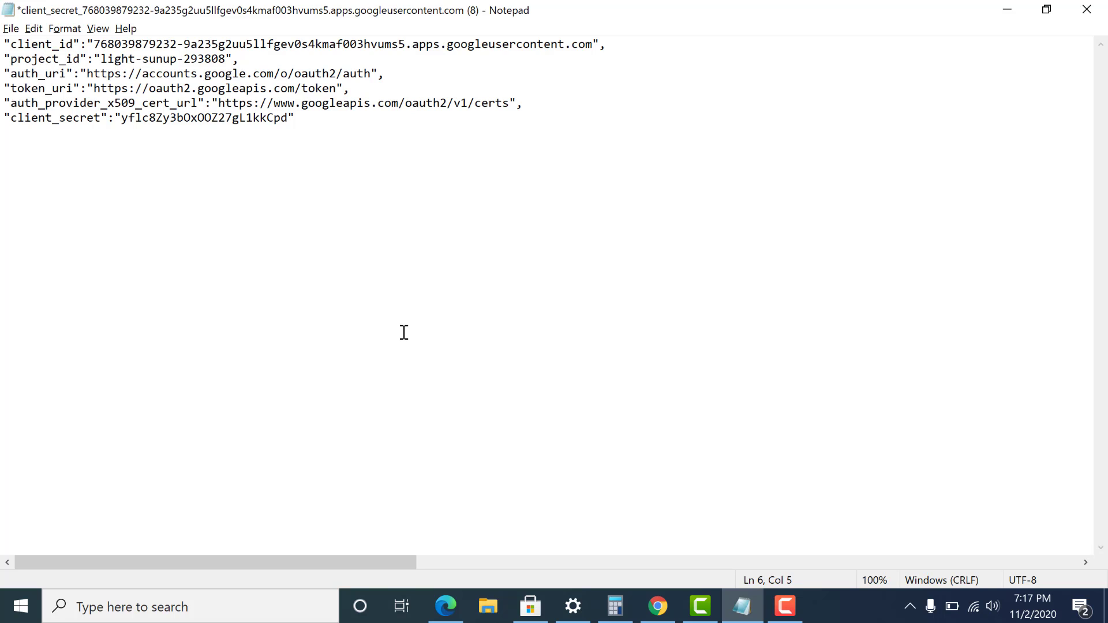
mouse_move(656, 606)
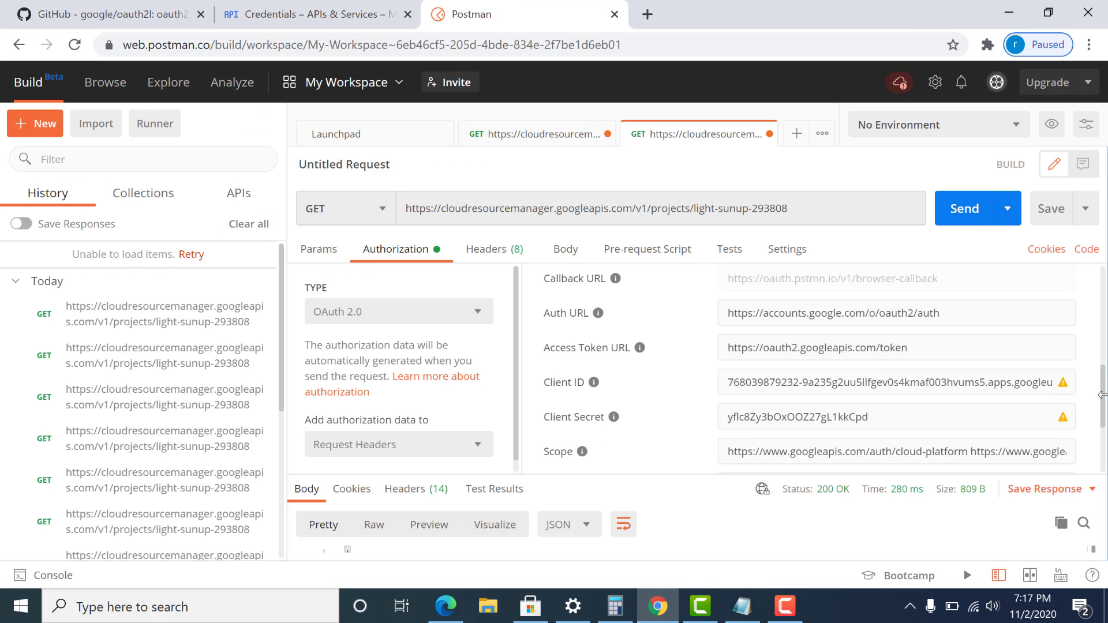
Review the OAuth 2.0 client ID, secret and scope, select the project ID, then return to Credentials.
scroll("up", 3)
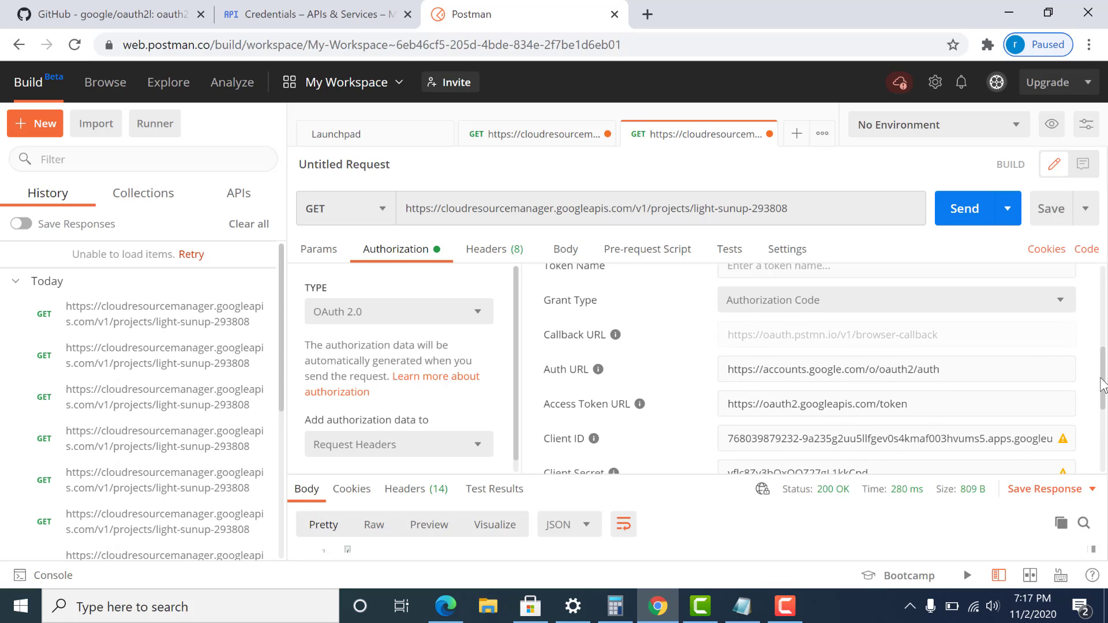
scroll("up", 3)
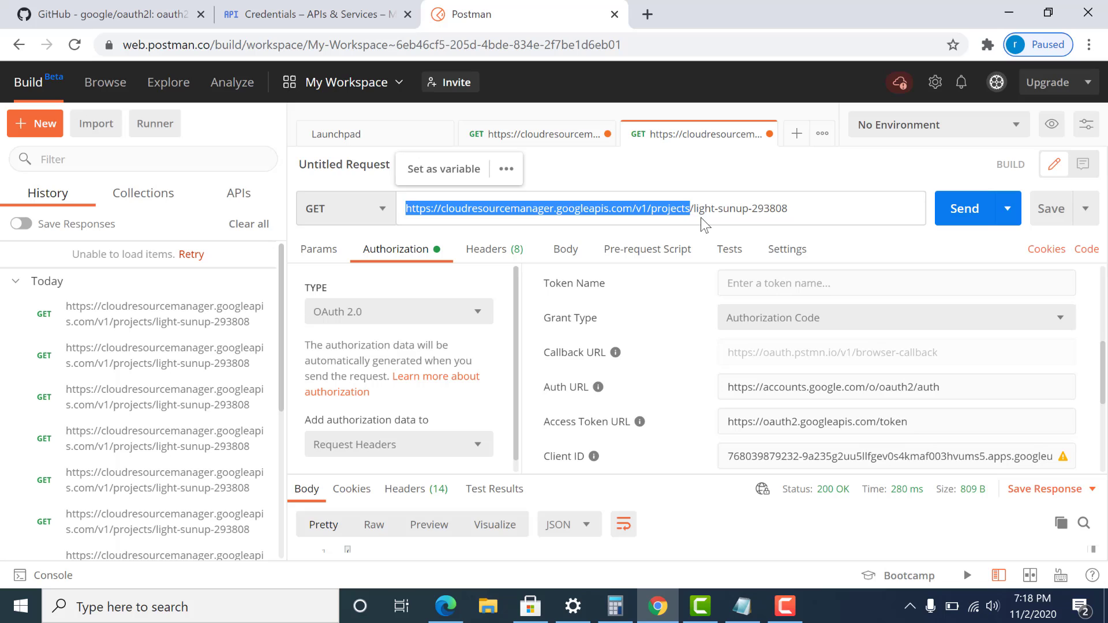
double_click(737, 207)
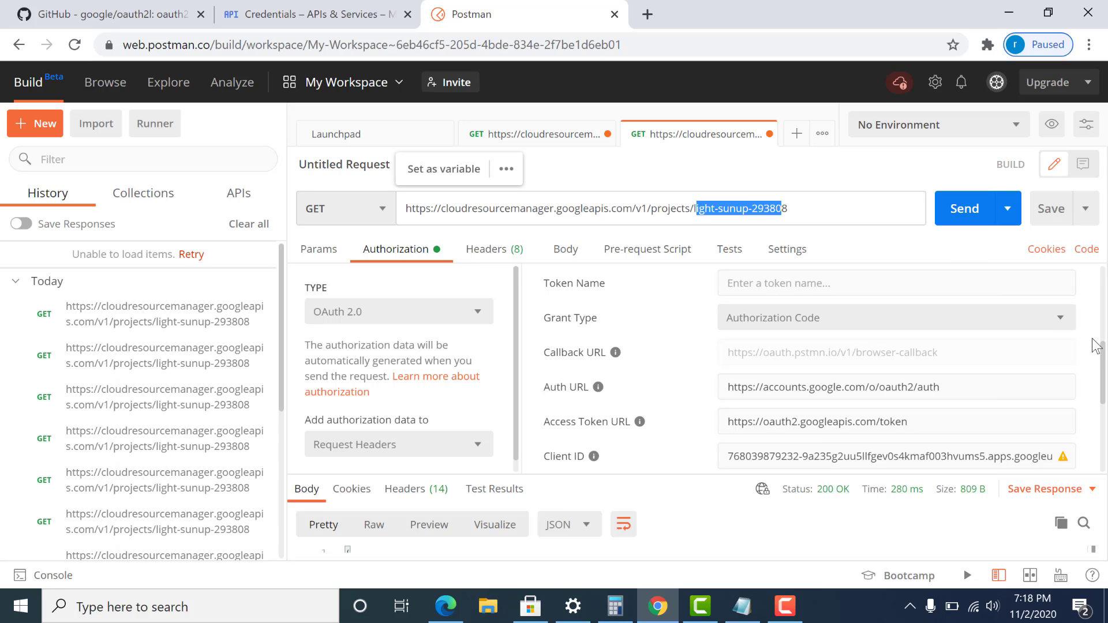
scroll("down", 3)
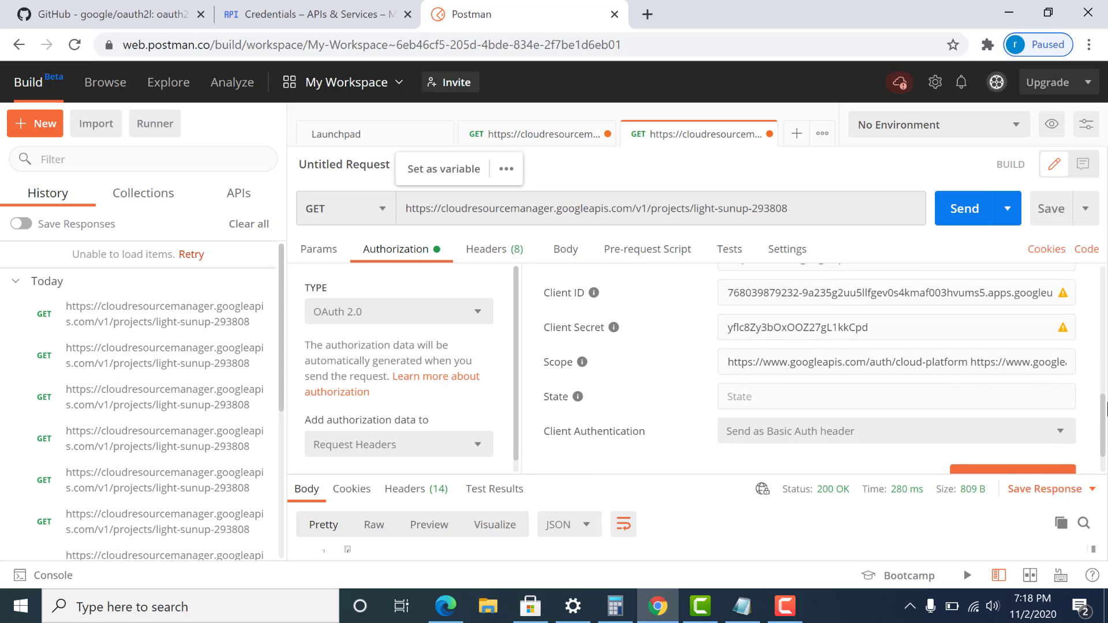
scroll("down", 3)
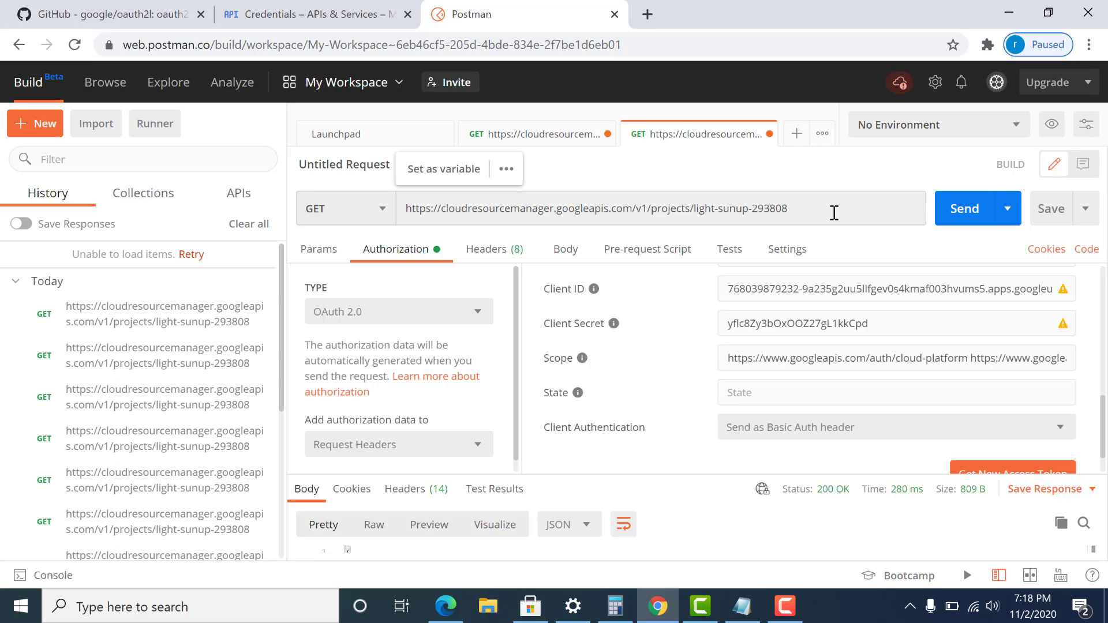
left_click(311, 14)
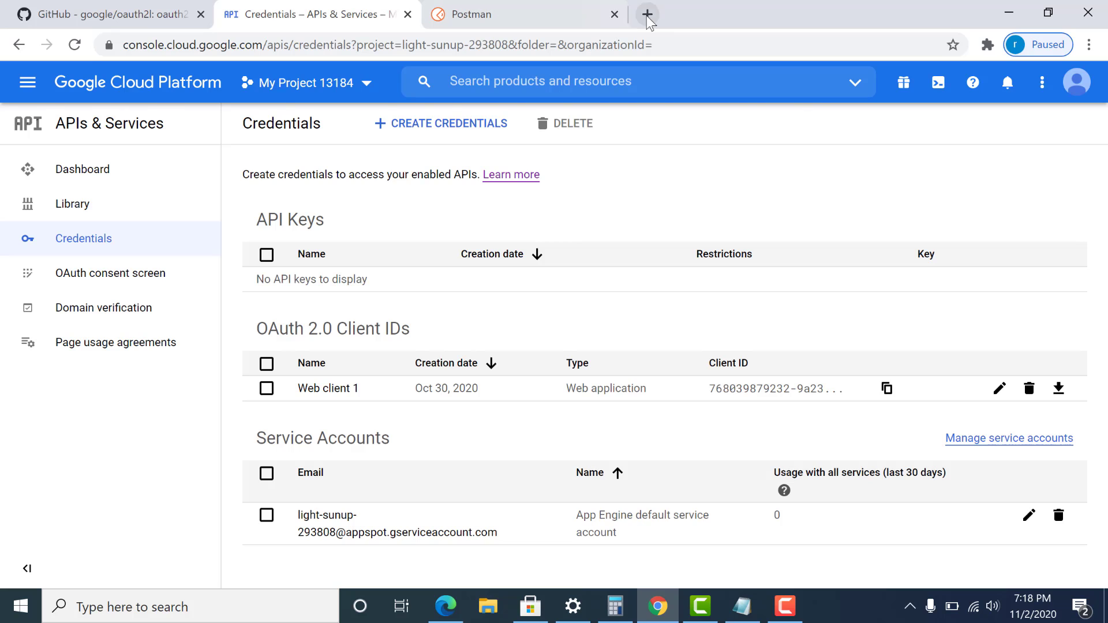
On the projects.get docs page, show the required scopes: cloud-platform and cloud-platform.read-only.
left_click(645, 14)
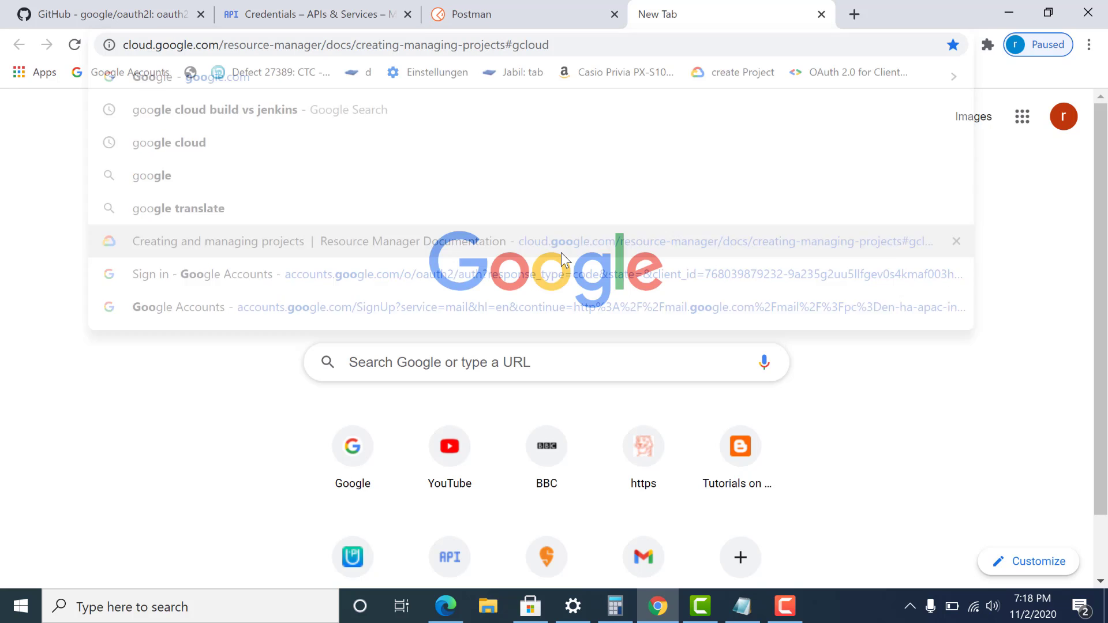
left_click(217, 241)
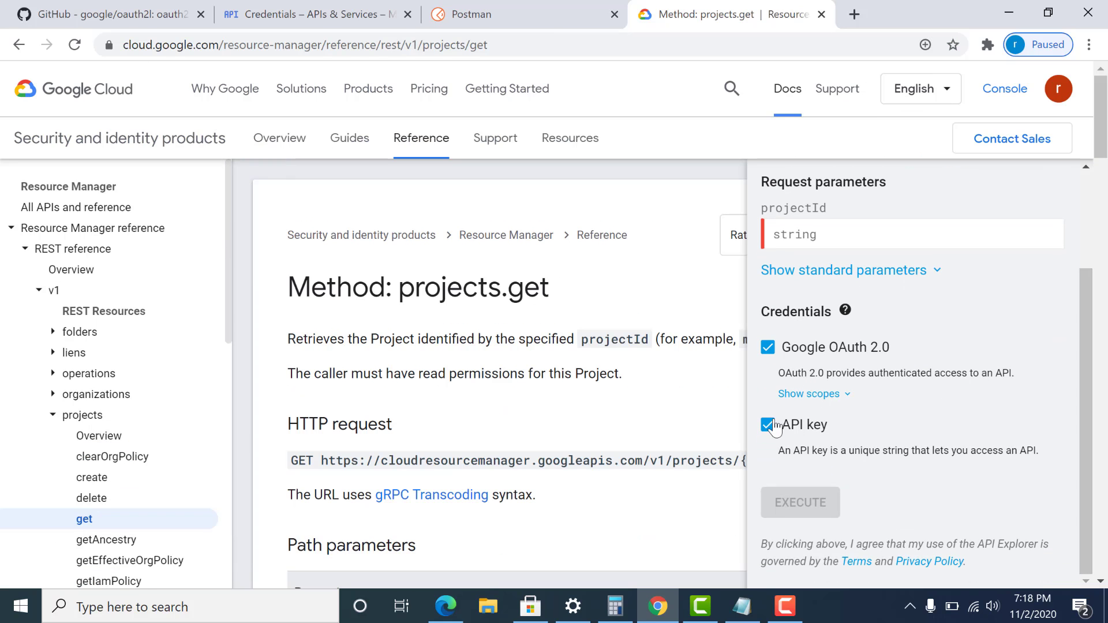
mouse_move(786, 403)
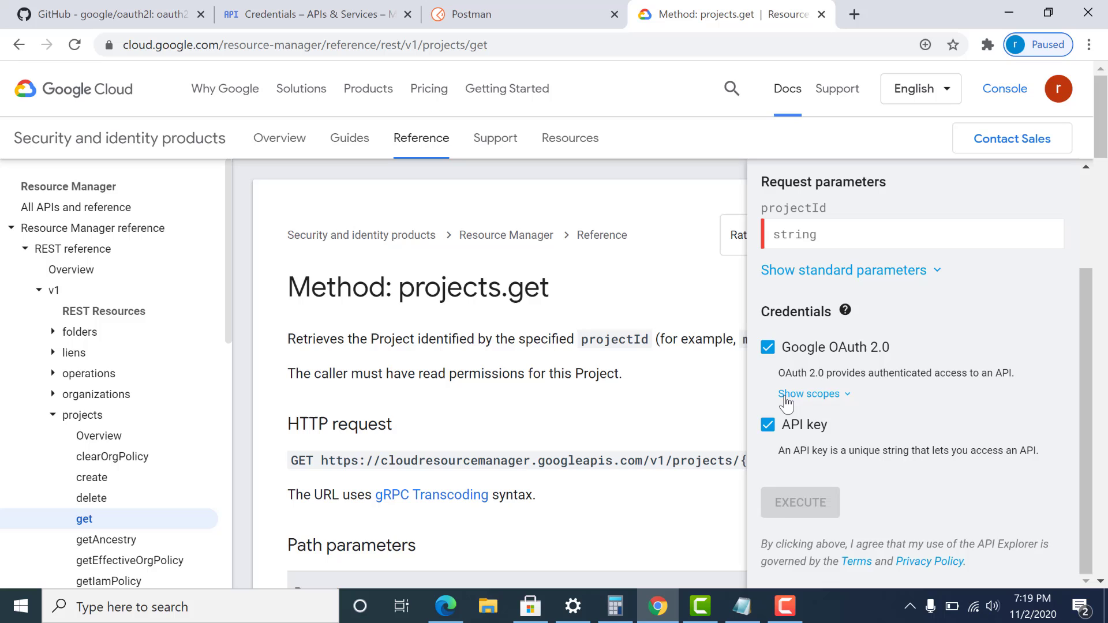
left_click(808, 393)
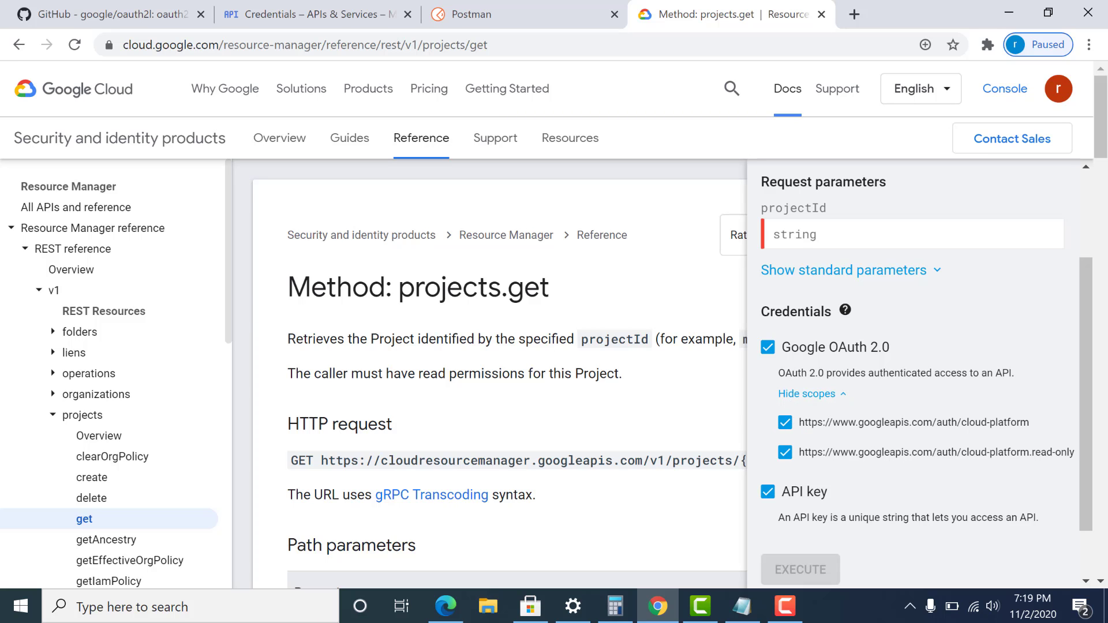
scroll("up", 3)
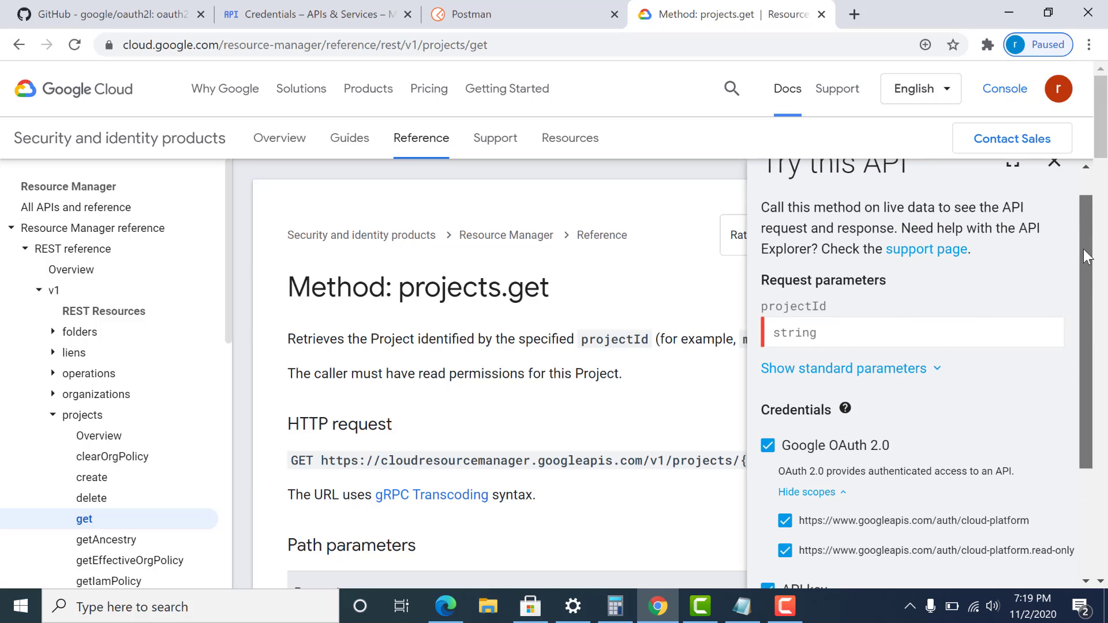
scroll("down", 3)
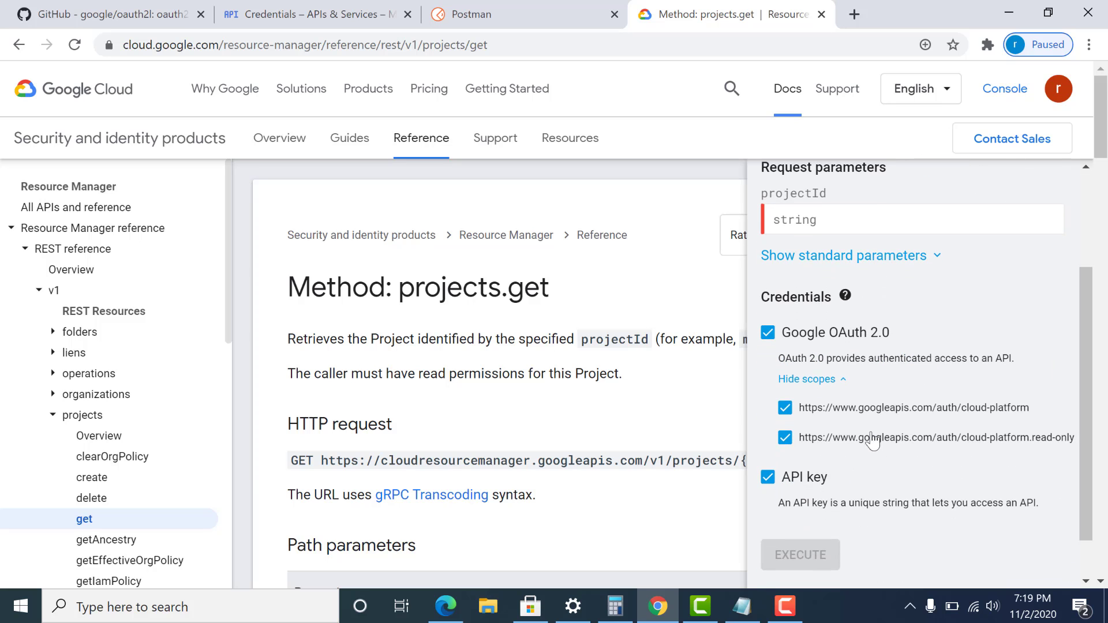
left_click(460, 13)
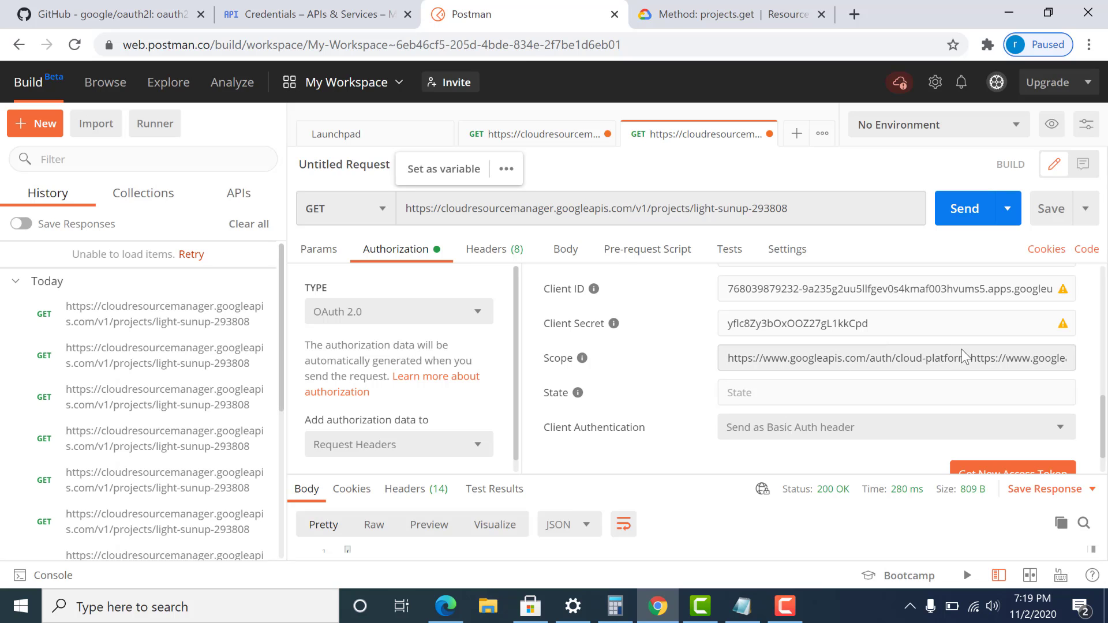
mouse_move(1101, 437)
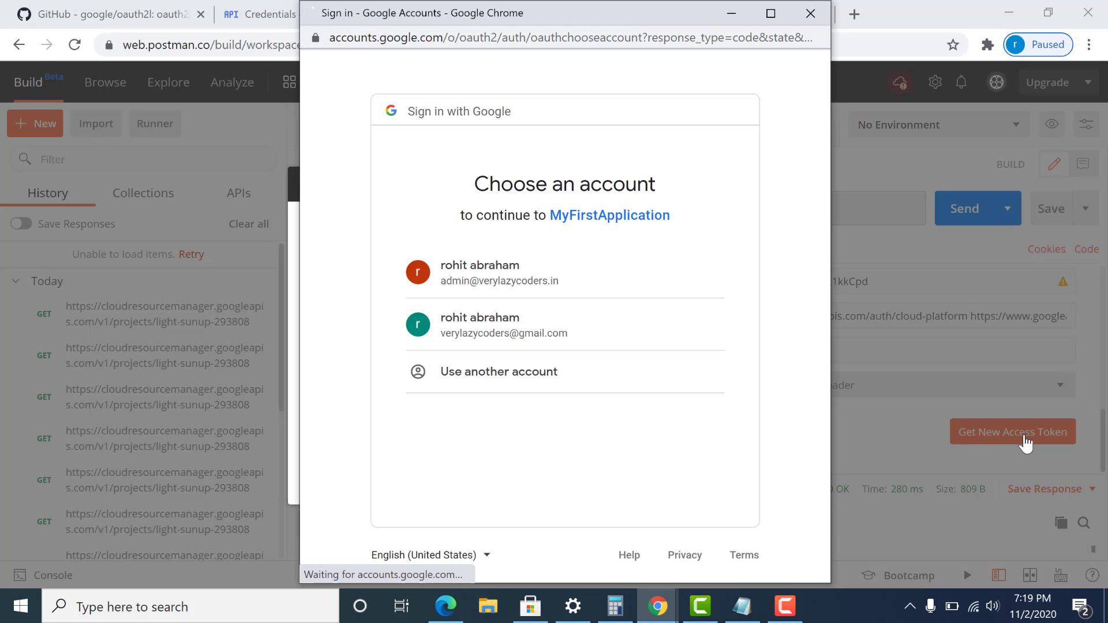
mouse_move(530, 280)
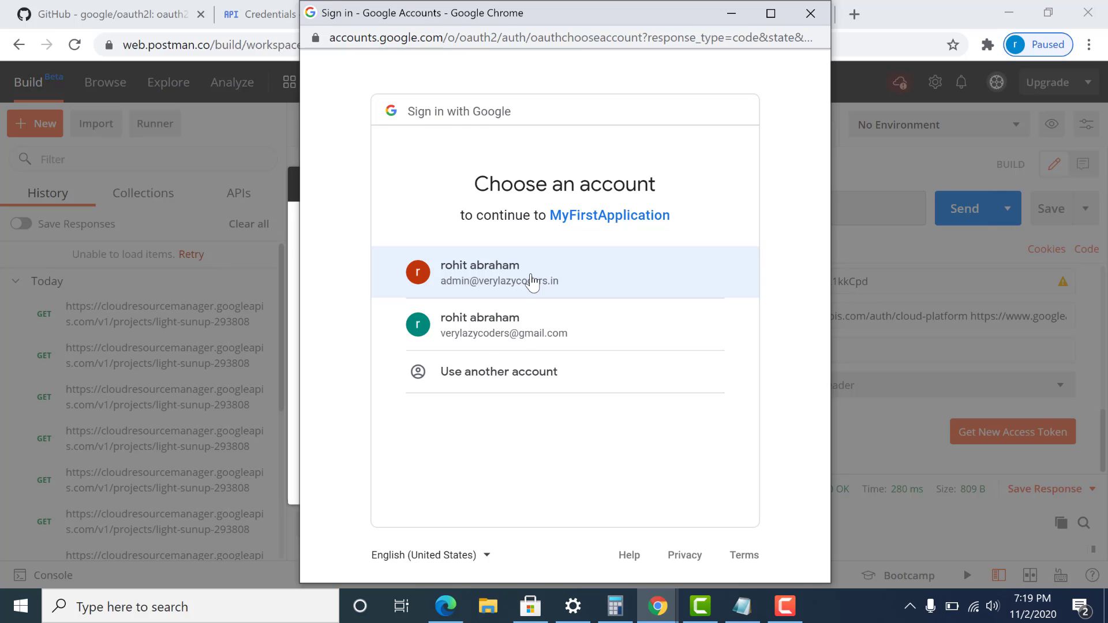
Sign in with the first Google account to finish authentication.
left_click(529, 273)
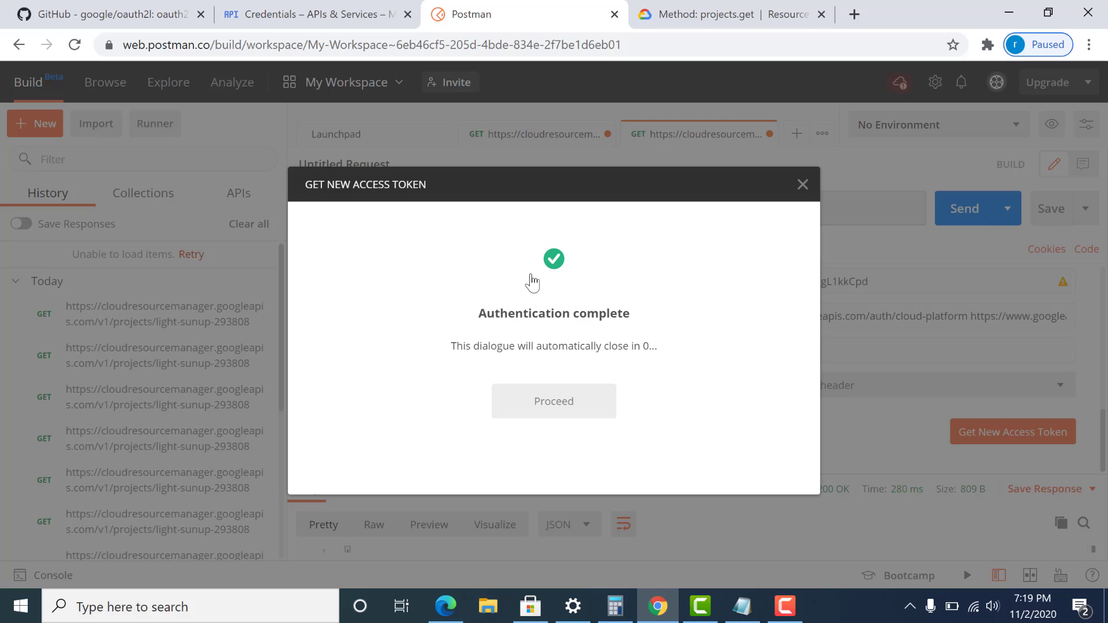
Rename the new token to 'mysecondtoken' and apply it to the request.
left_click(553, 401)
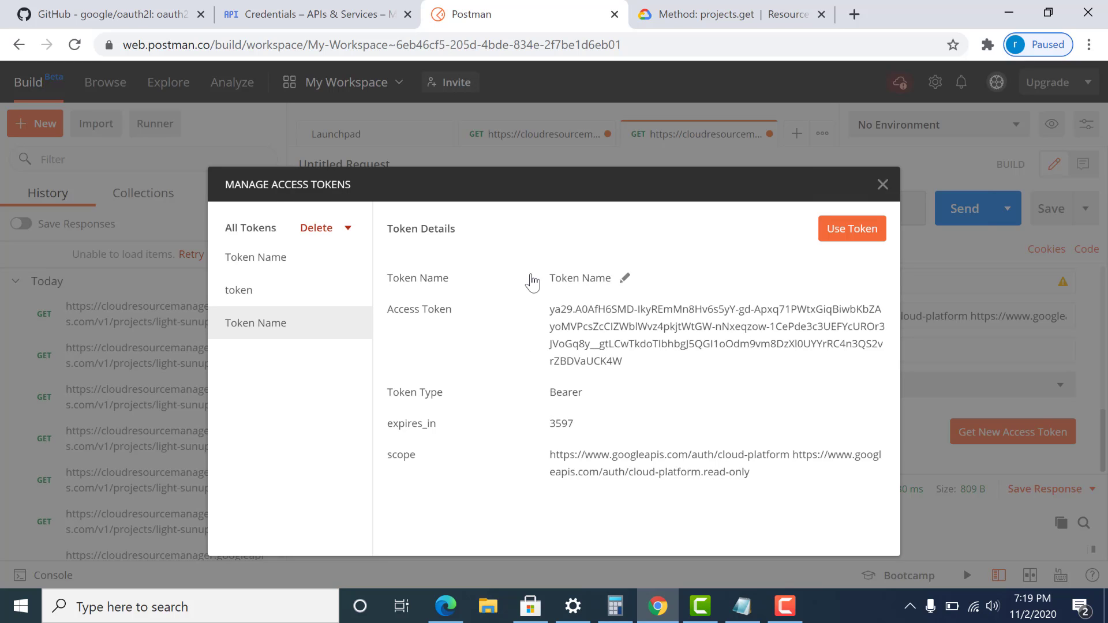
mouse_move(542, 309)
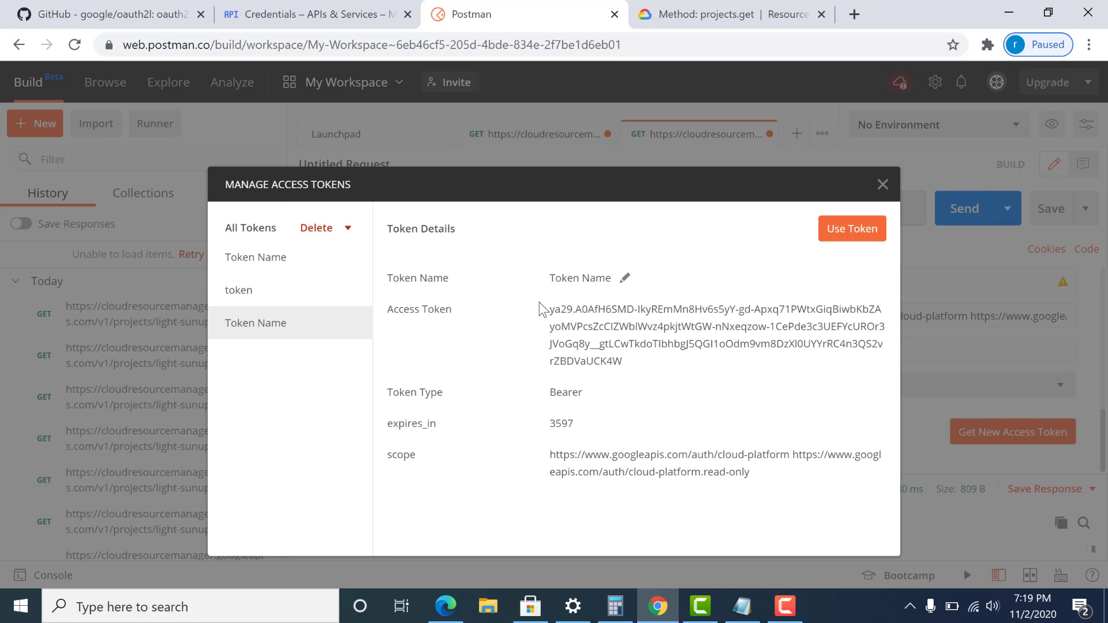
mouse_move(563, 327)
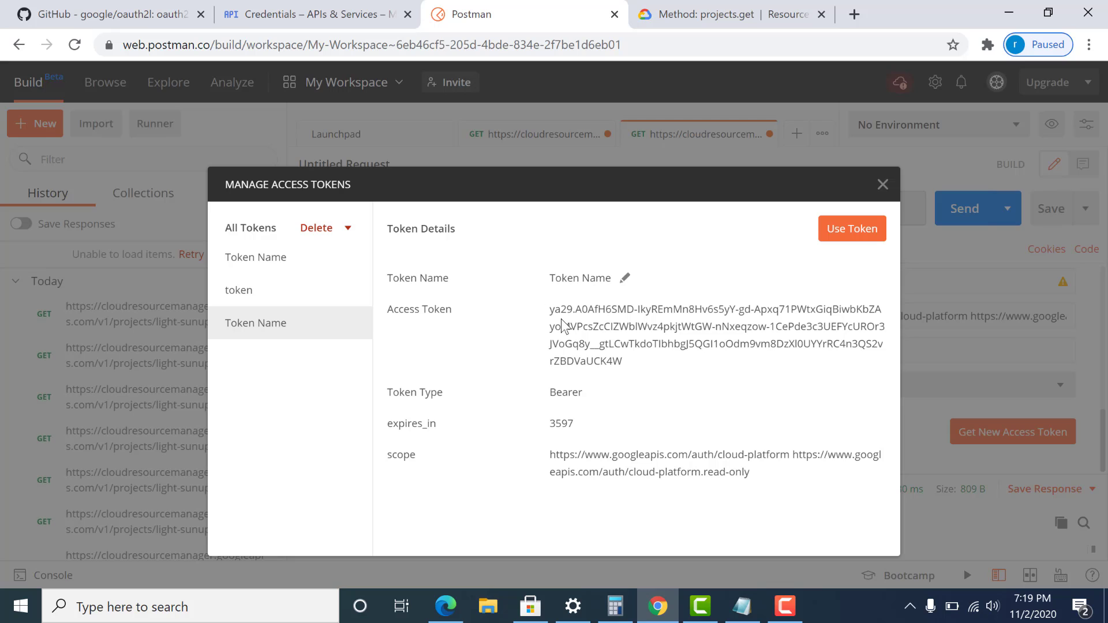
mouse_move(765, 276)
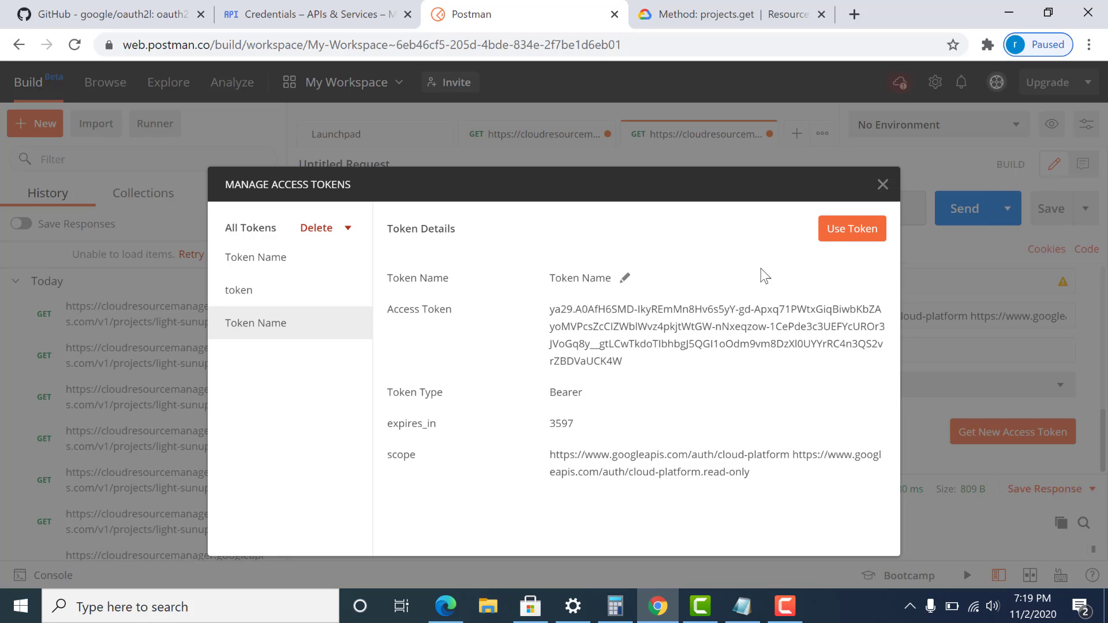
mouse_move(851, 236)
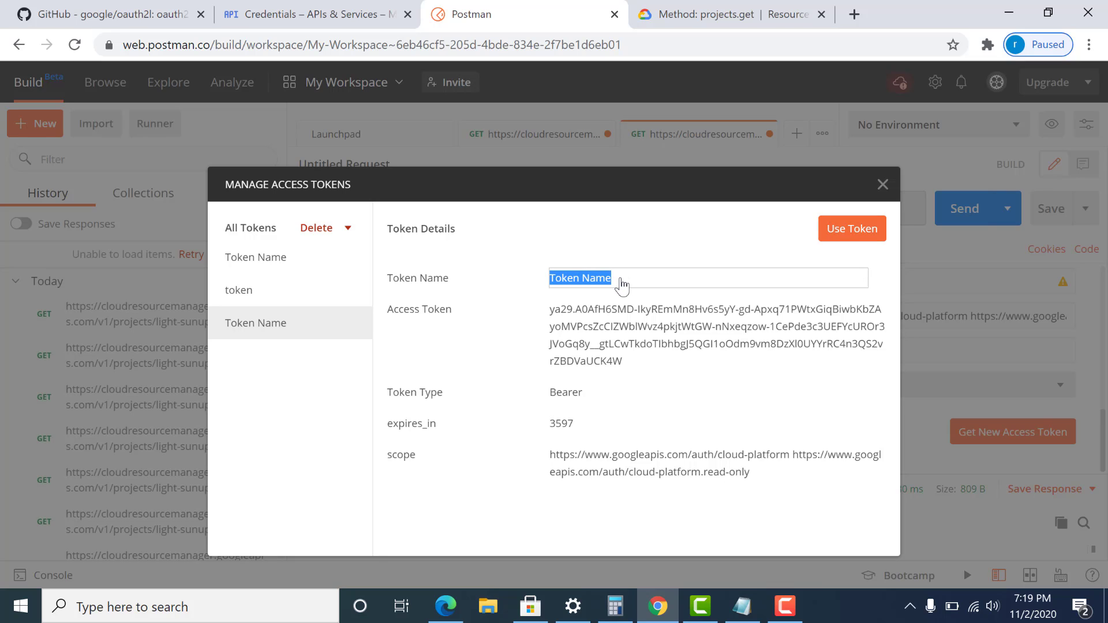
type("mysec")
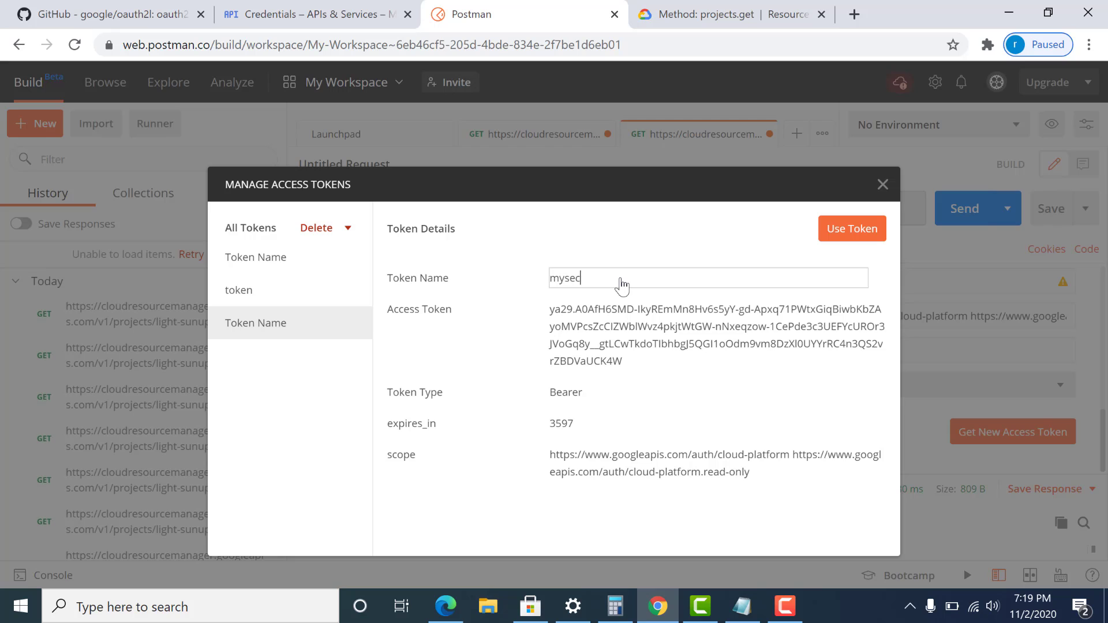
type("ondtoken")
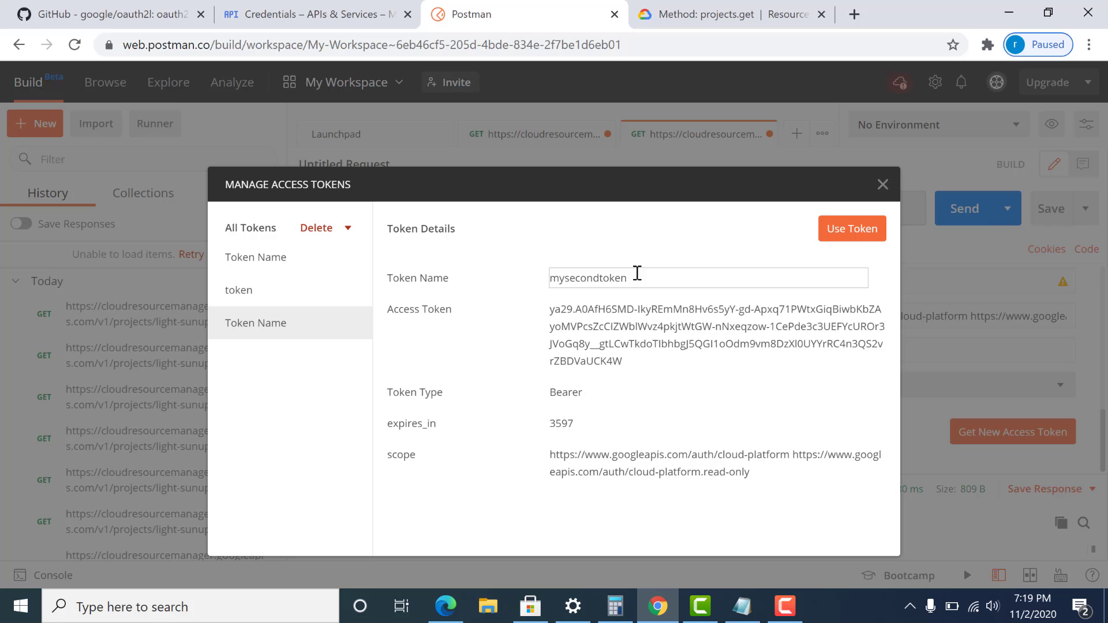
mouse_move(777, 270)
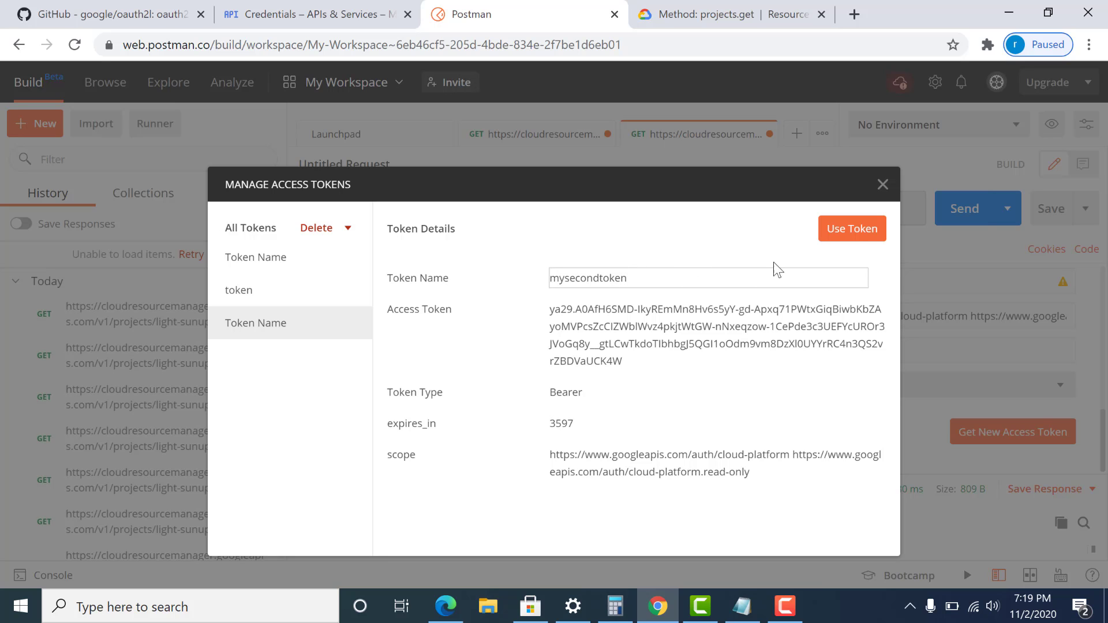
left_click(852, 229)
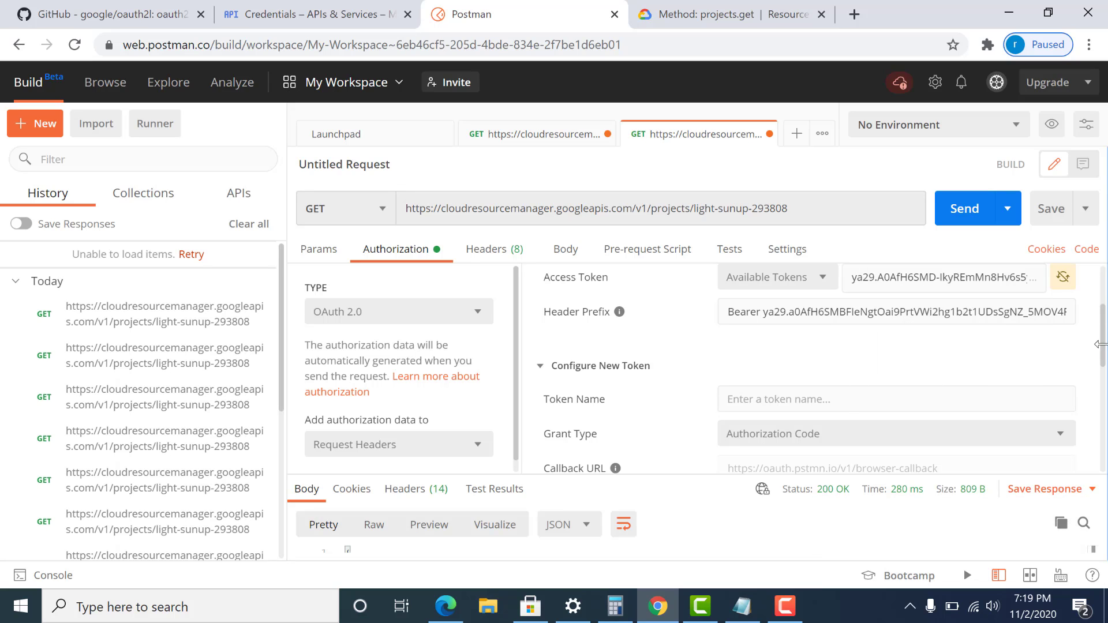
scroll("up", 3)
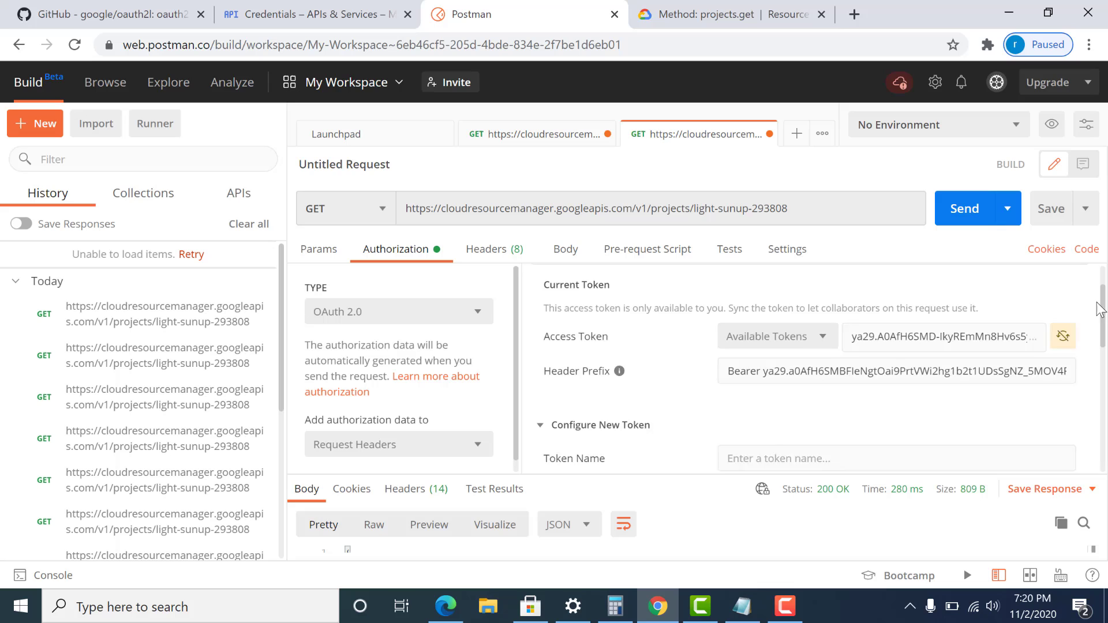
left_click(775, 337)
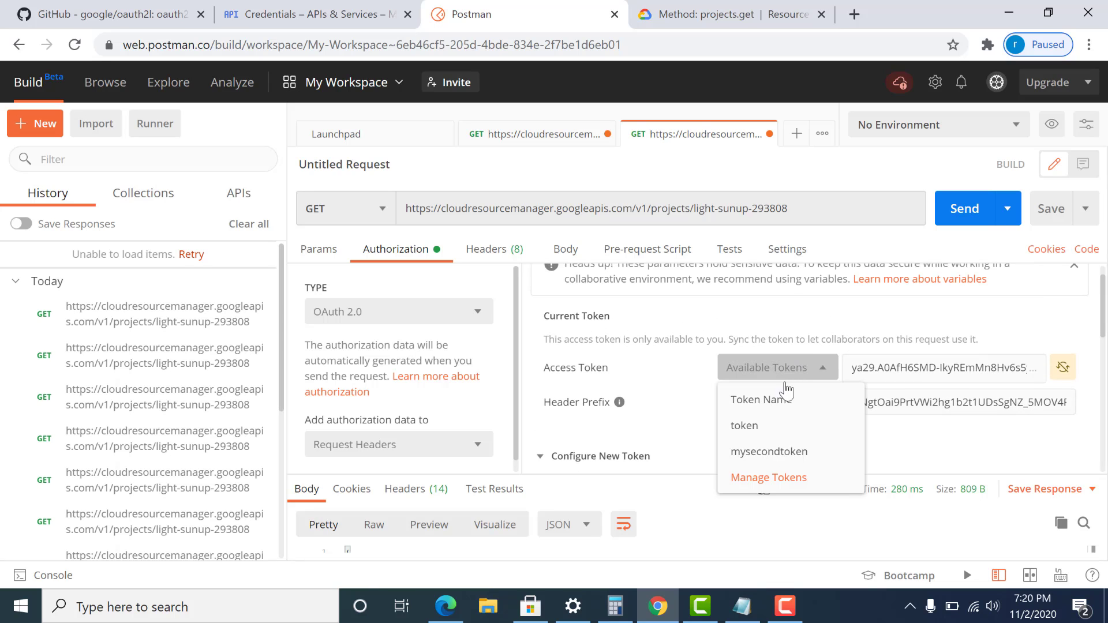
mouse_move(758, 425)
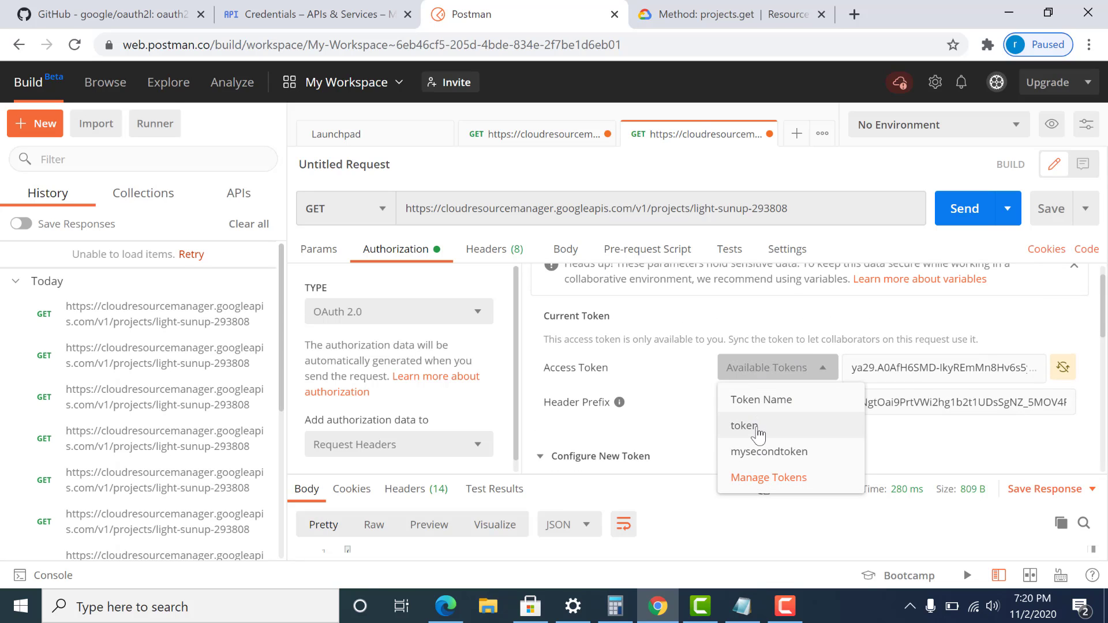
left_click(743, 425)
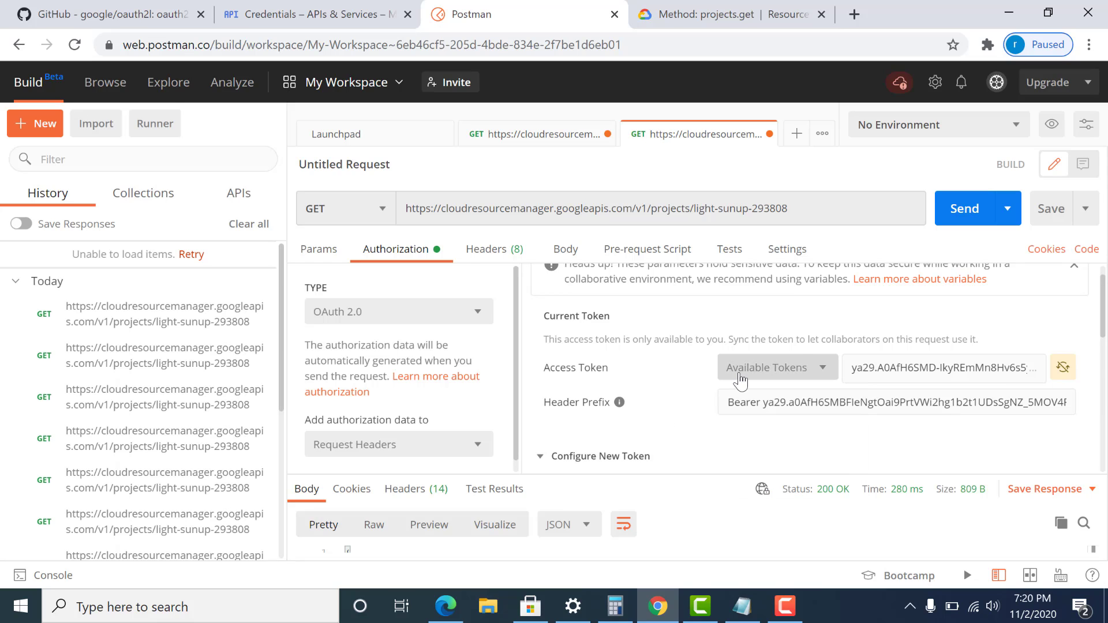
left_click(965, 208)
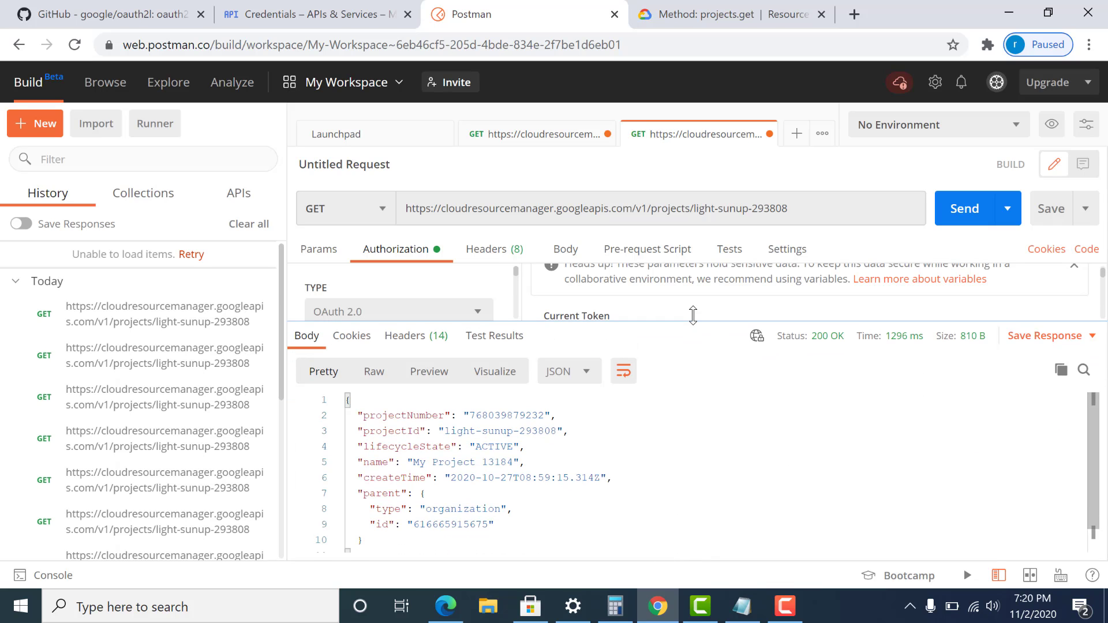
mouse_move(435, 528)
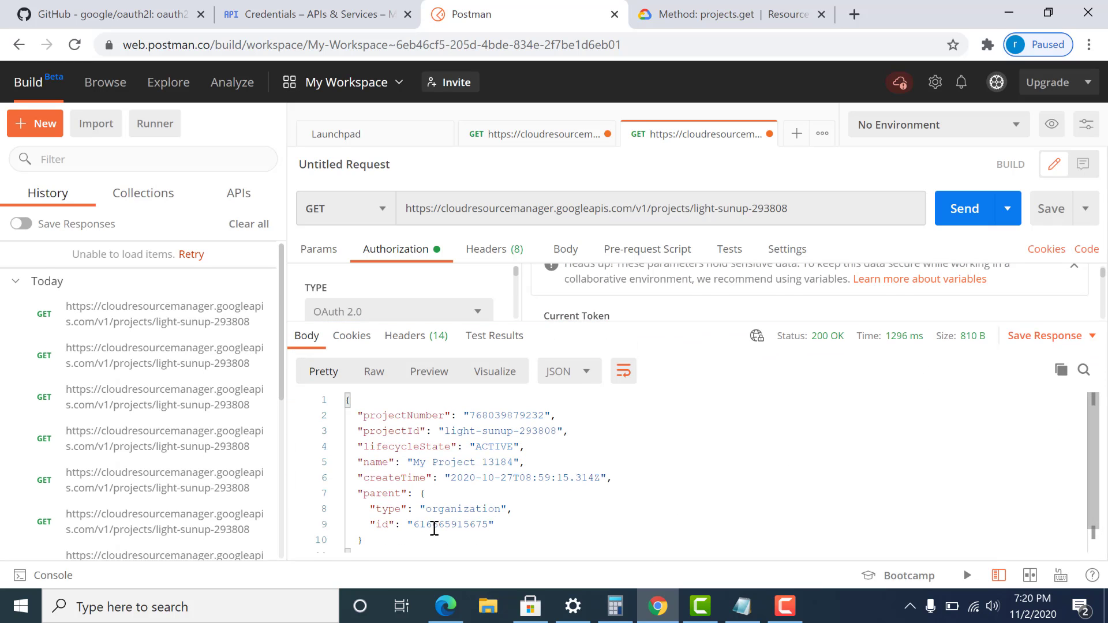